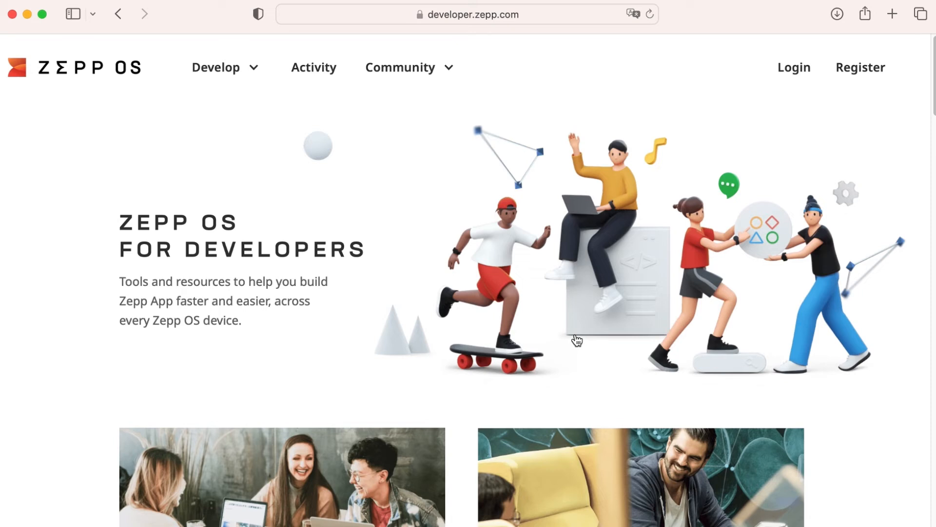
# - Go from the developer home page to the Zepp OS Design guidelines page via the Develop menu
pyautogui.click(225, 67)
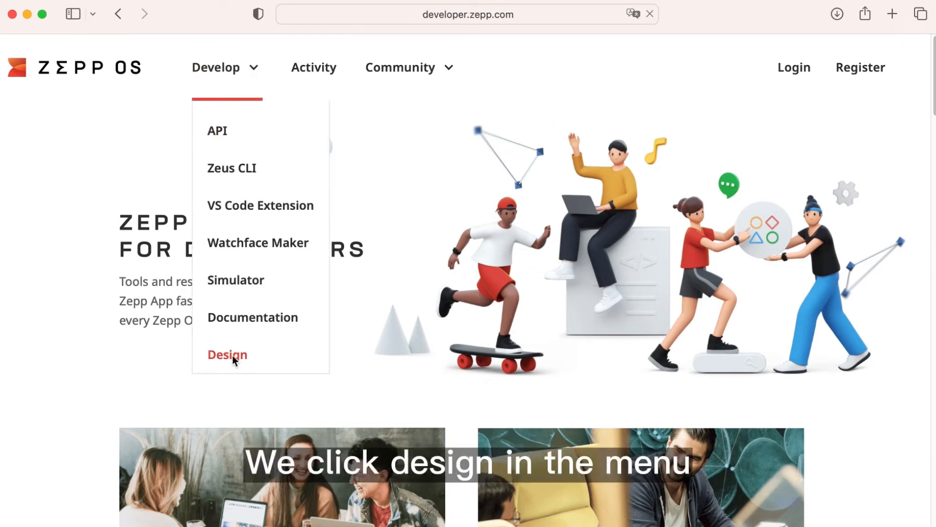
pyautogui.click(227, 354)
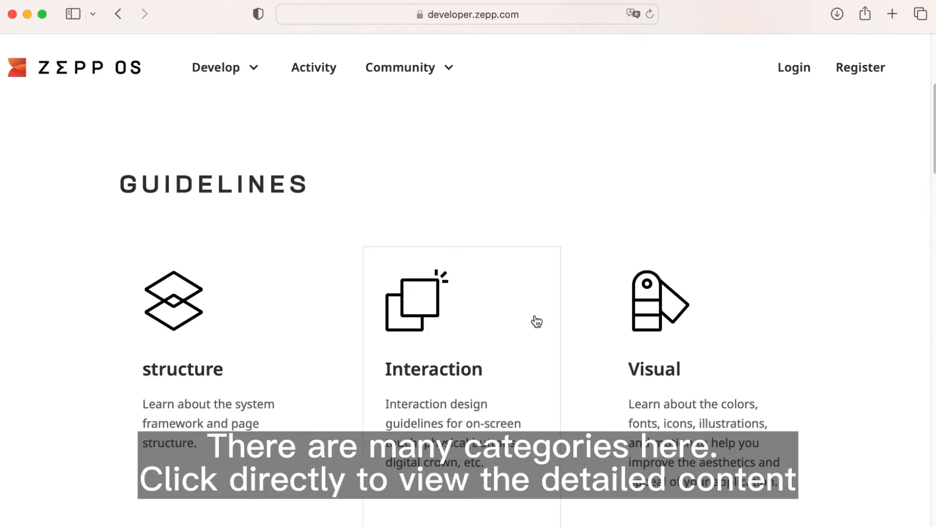
pyautogui.scroll(-3)
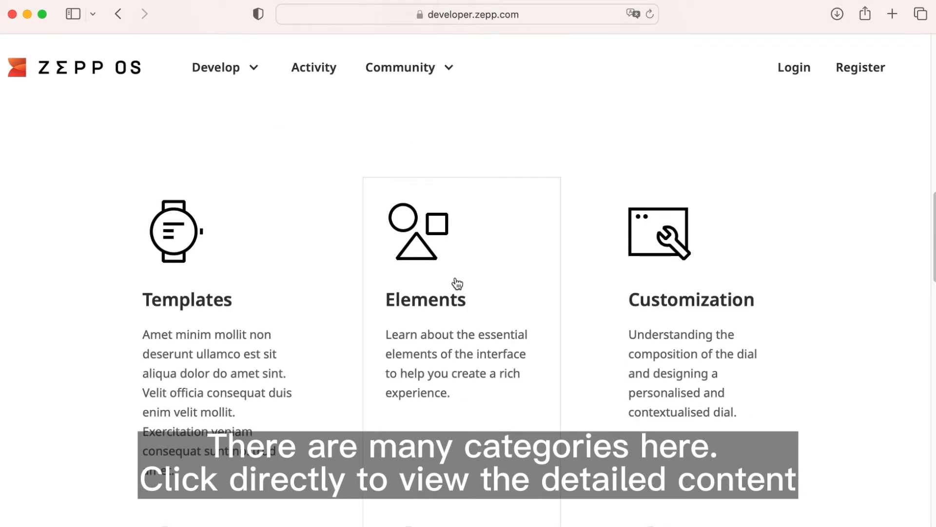
pyautogui.scroll(-3)
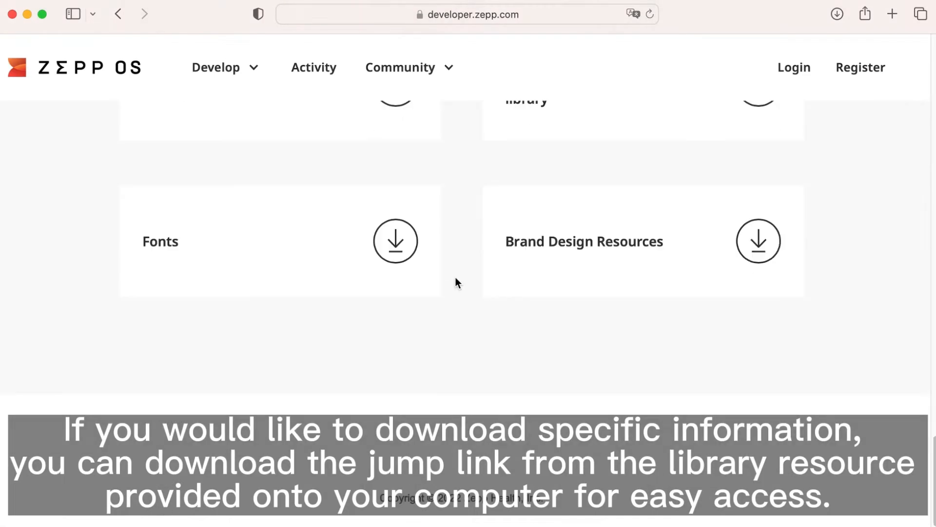
pyautogui.scroll(3)
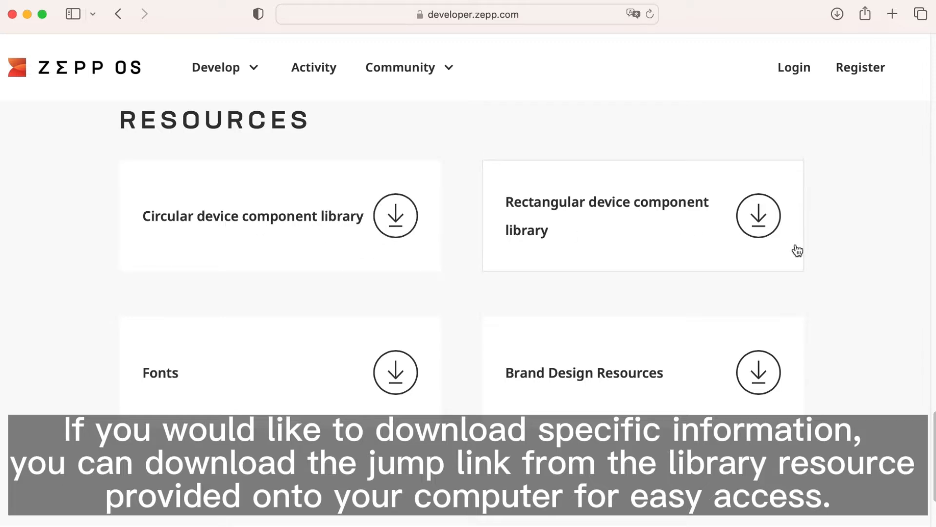
pyautogui.moveTo(411, 232)
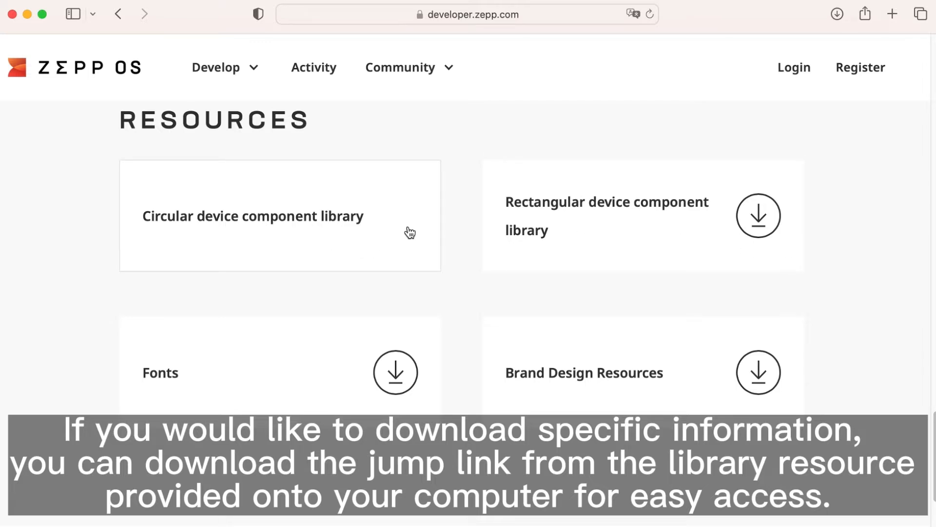
pyautogui.moveTo(422, 377)
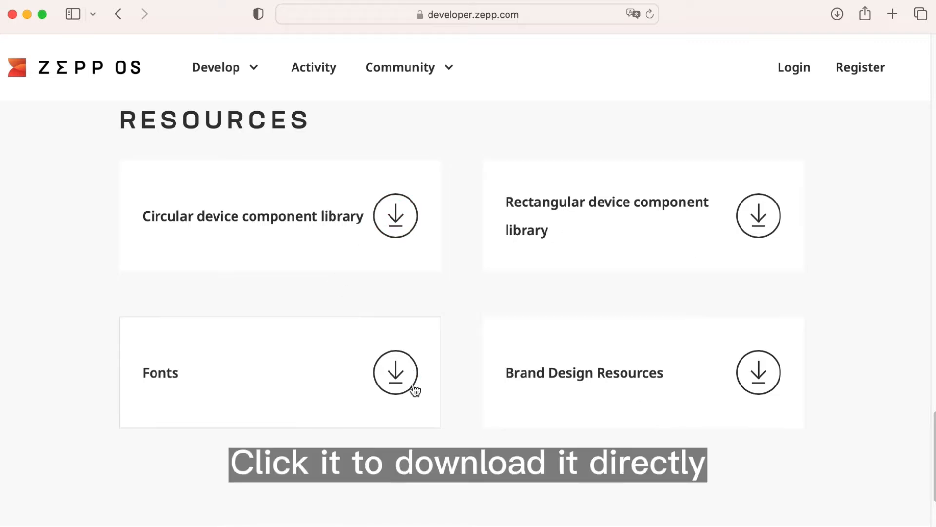
pyautogui.moveTo(759, 371)
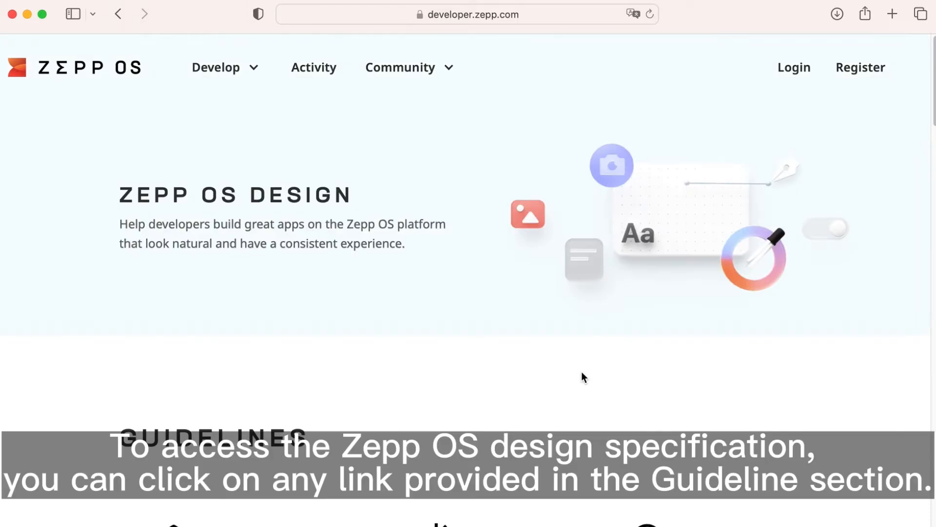
# - Follow the Structure guideline link into the docs, view Interface framework, then Interaction's Screen touch control rules
pyautogui.scroll(-3)
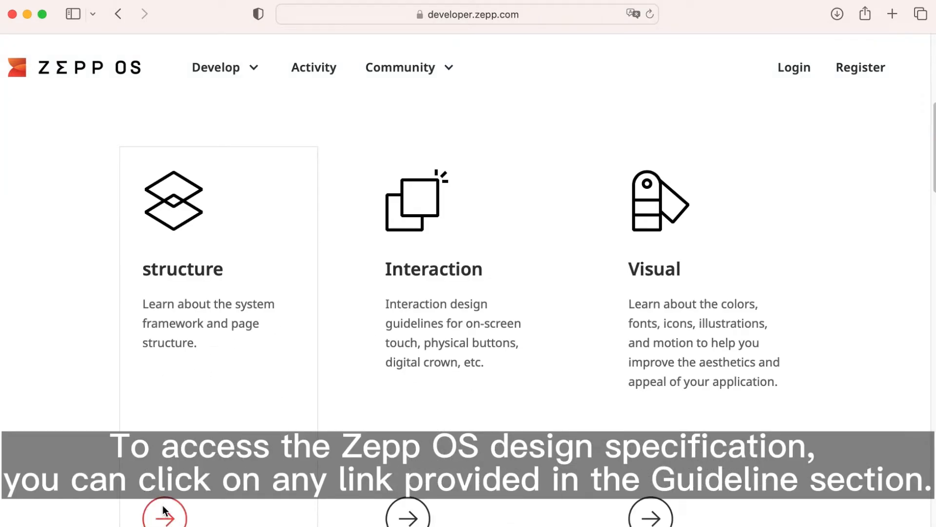
pyautogui.click(164, 512)
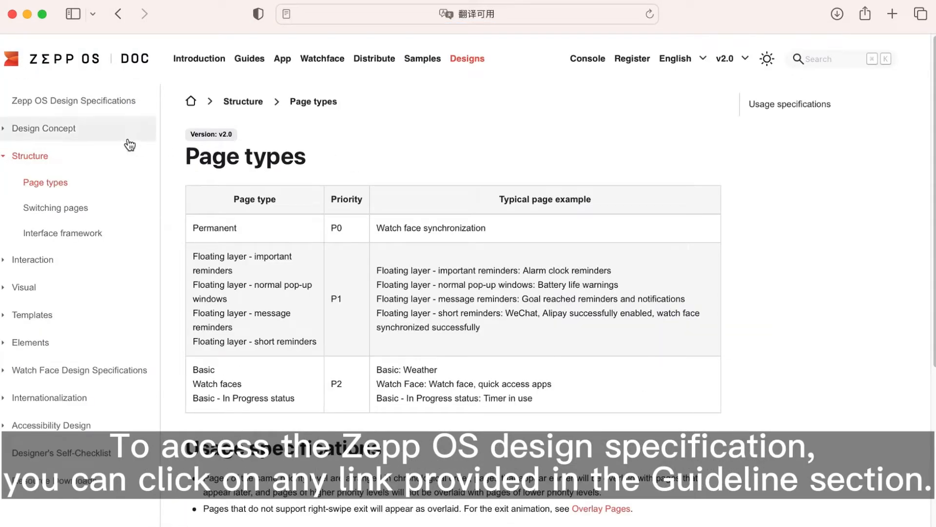
pyautogui.click(43, 128)
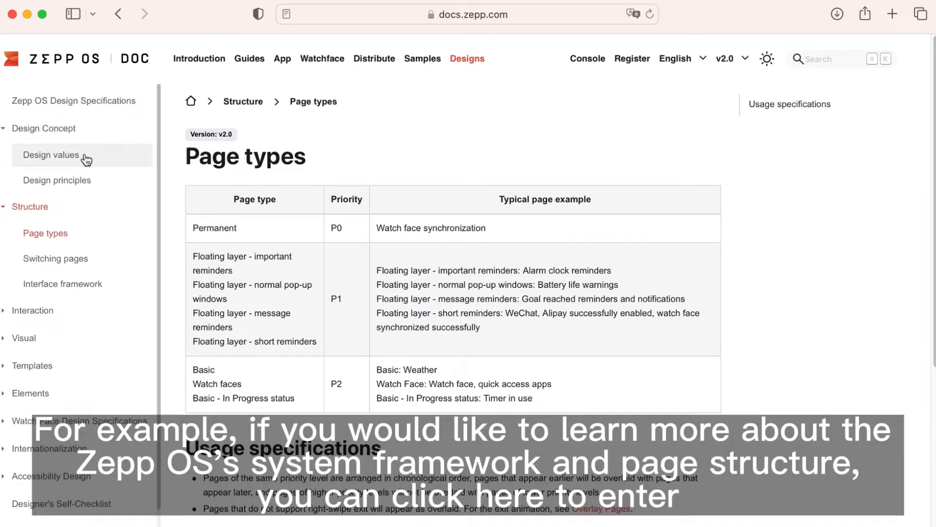
pyautogui.moveTo(74, 258)
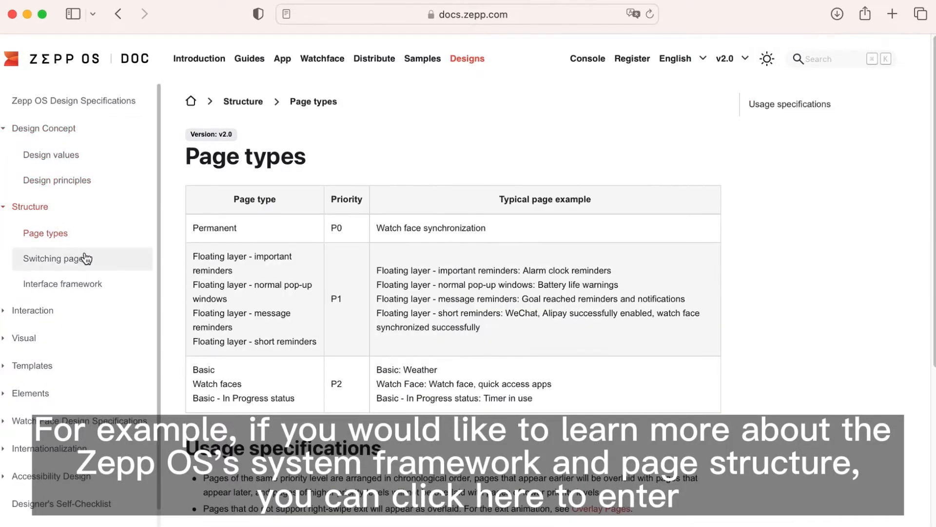
pyautogui.click(54, 258)
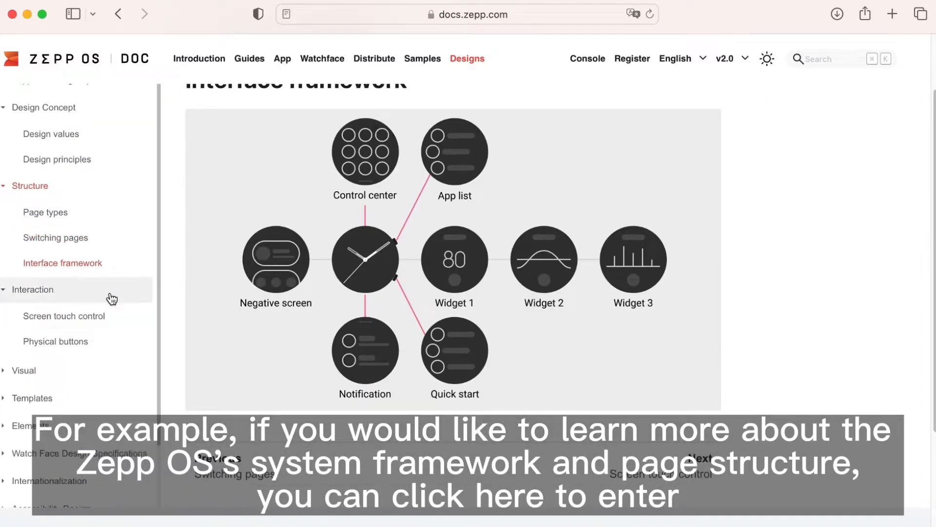
pyautogui.click(65, 316)
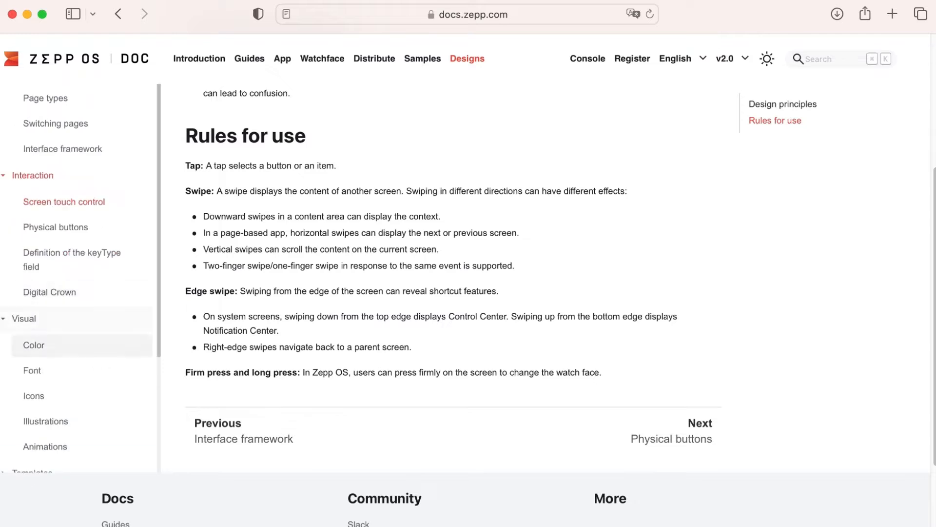
# - Review the Visual Color page's system and text colour tables
pyautogui.click(33, 344)
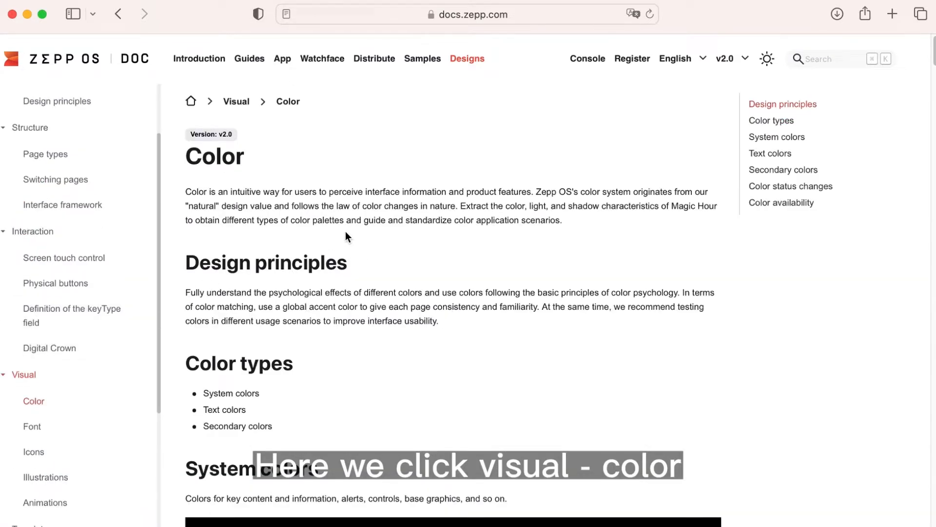
pyautogui.scroll(-3)
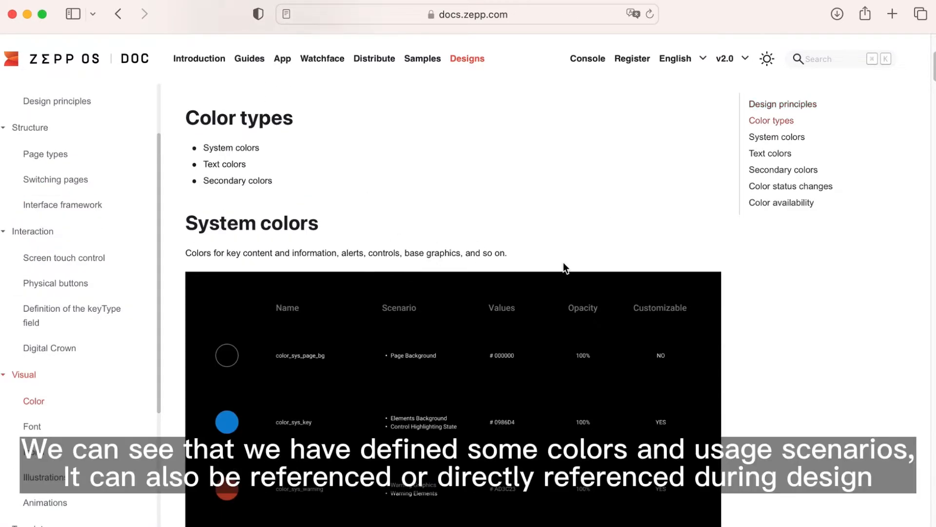
pyautogui.scroll(-3)
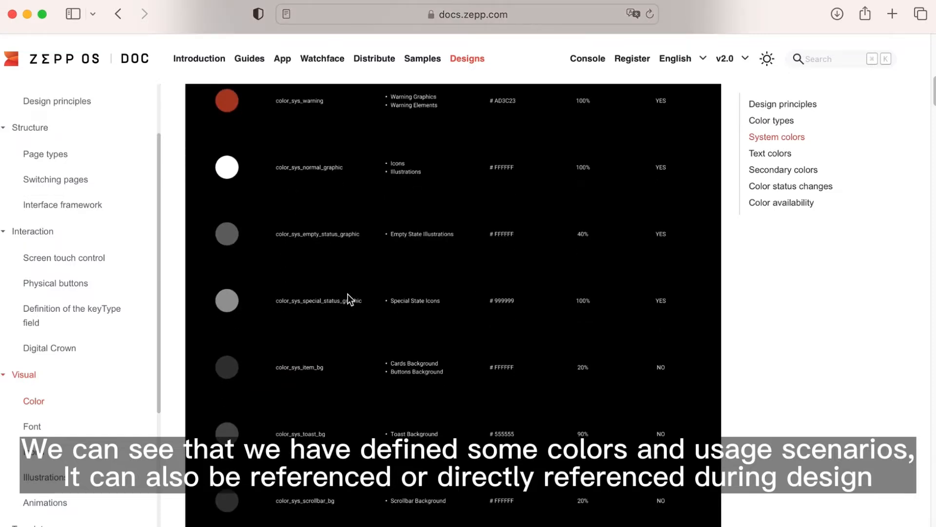
pyautogui.scroll(-3)
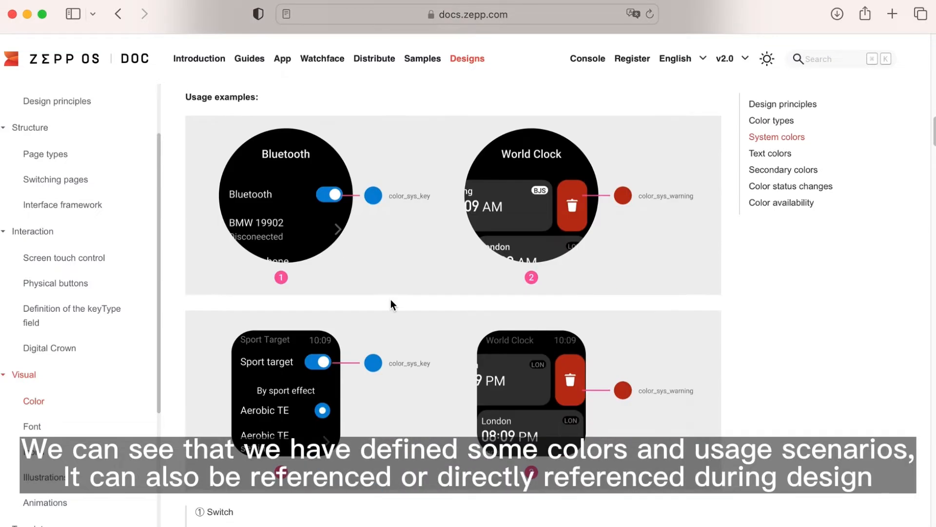
pyautogui.scroll(-3)
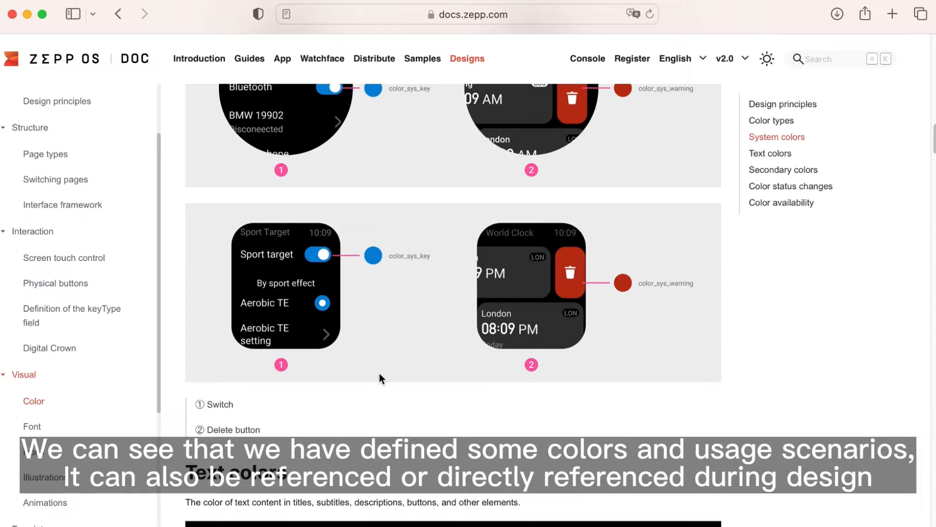
pyautogui.scroll(-3)
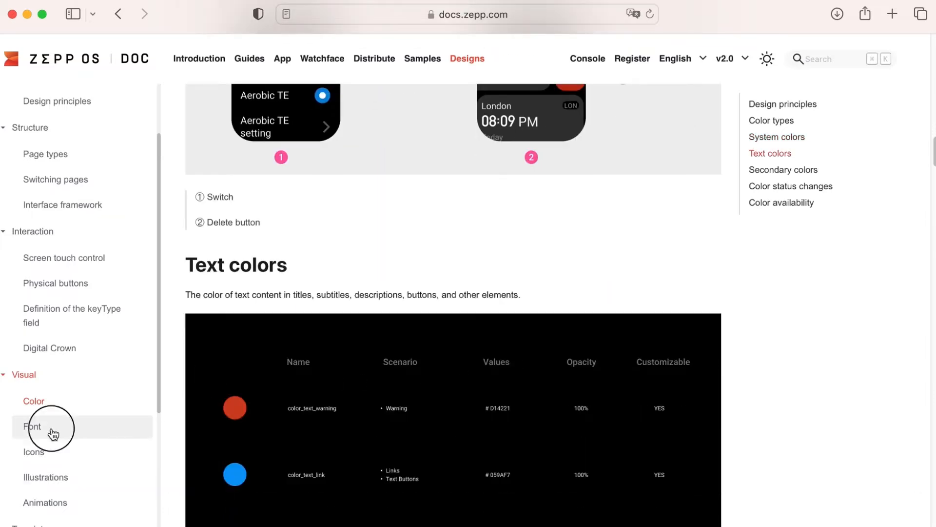
# - Move to the Font specifications page on font sizes
pyautogui.click(32, 426)
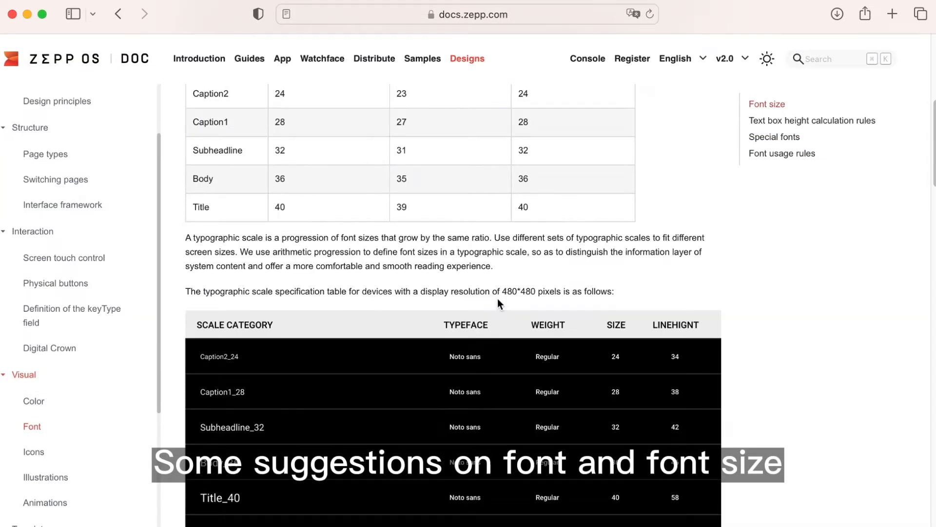
pyautogui.scroll(3)
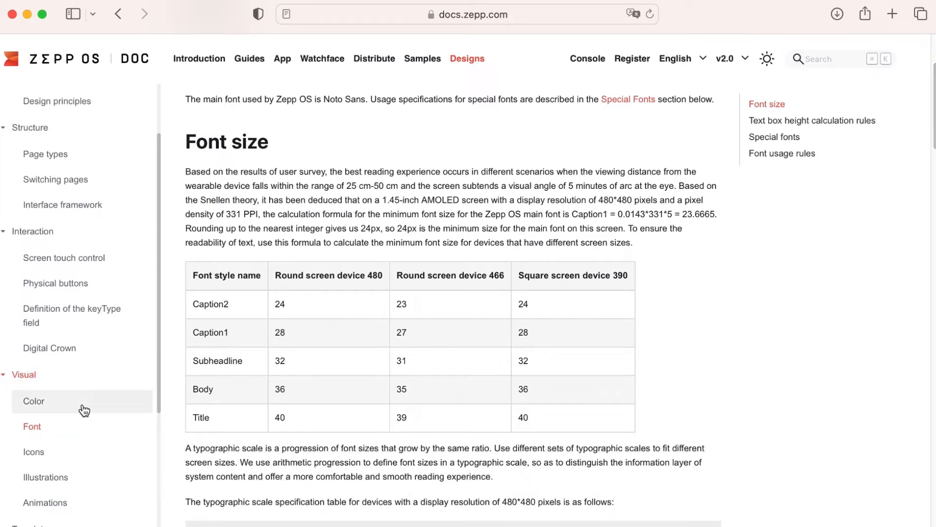
# - View the Icons page down to the app icon example with 80px graphic and 124px final icon
pyautogui.click(34, 452)
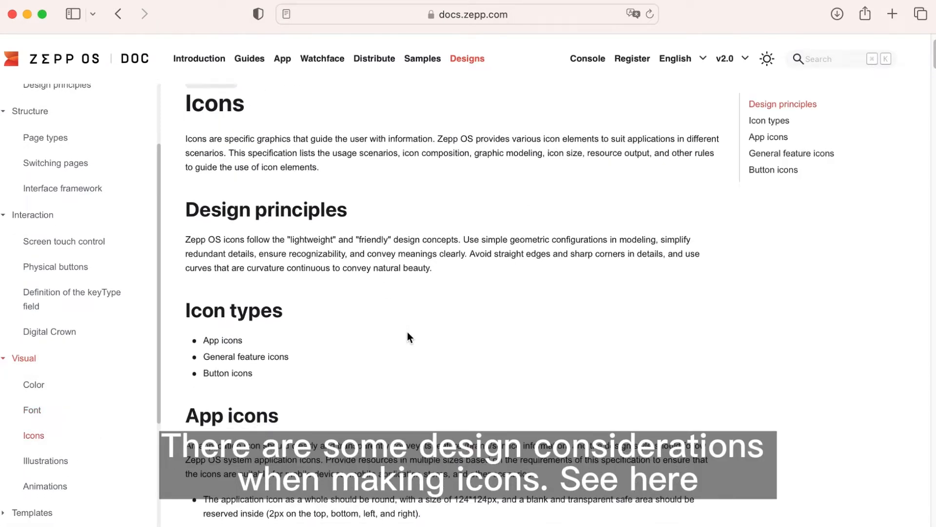
pyautogui.scroll(-3)
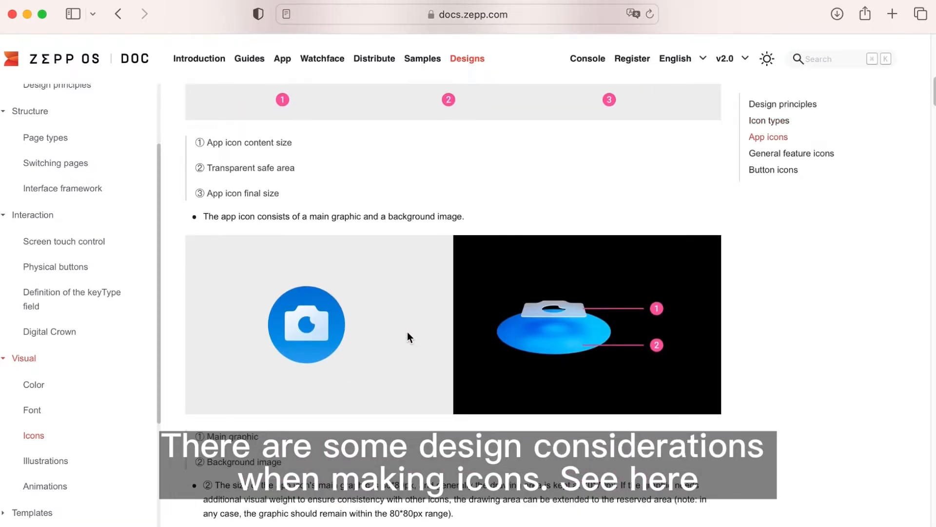
pyautogui.scroll(-3)
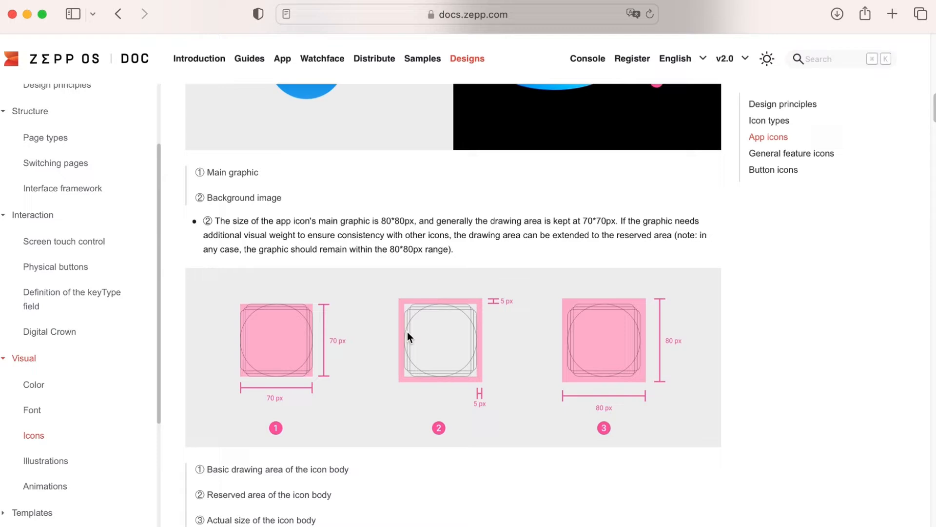
pyautogui.moveTo(623, 383)
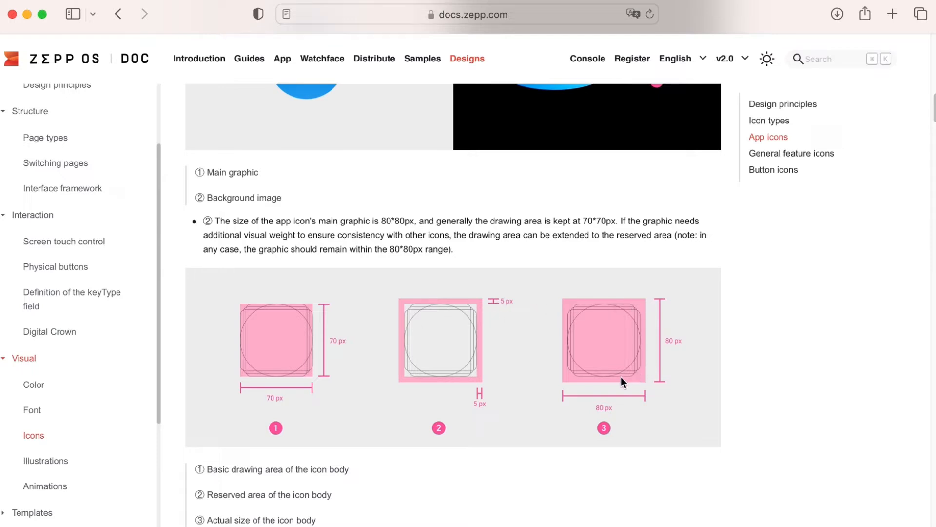
pyautogui.scroll(-3)
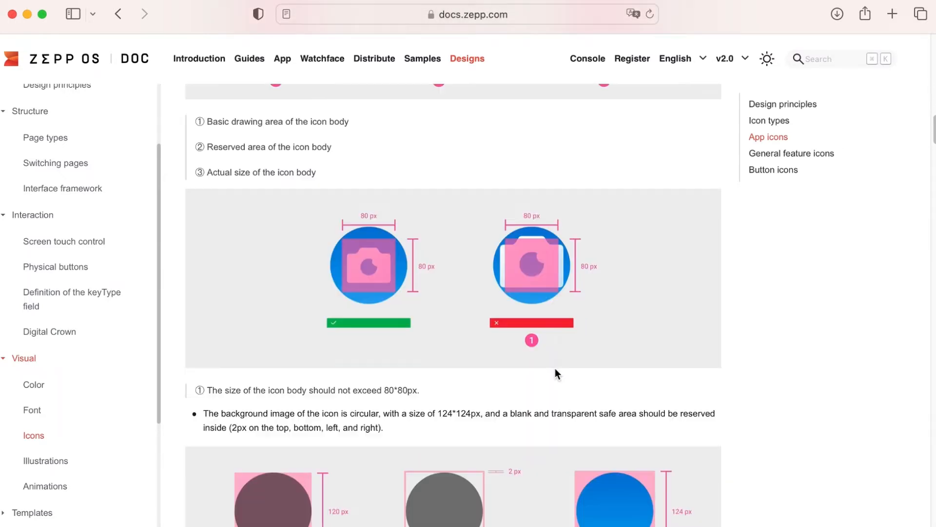
pyautogui.scroll(-3)
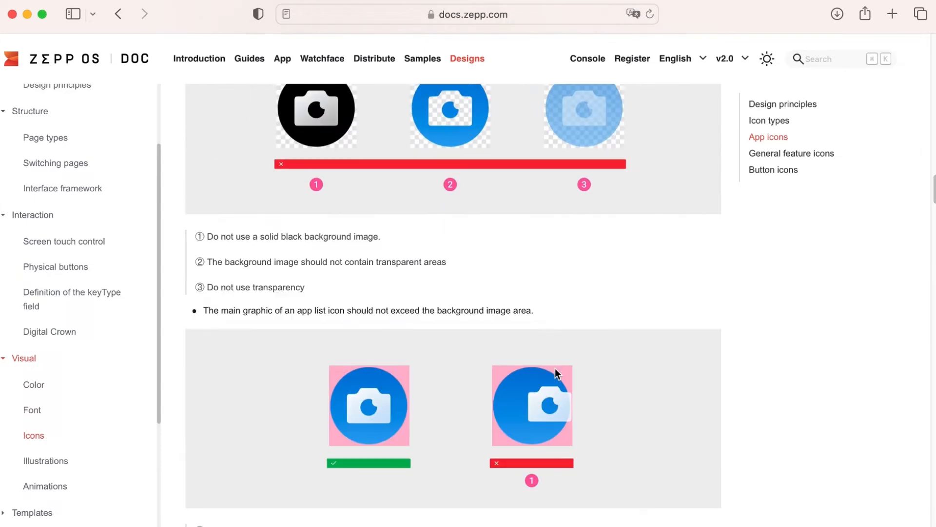
pyautogui.scroll(-3)
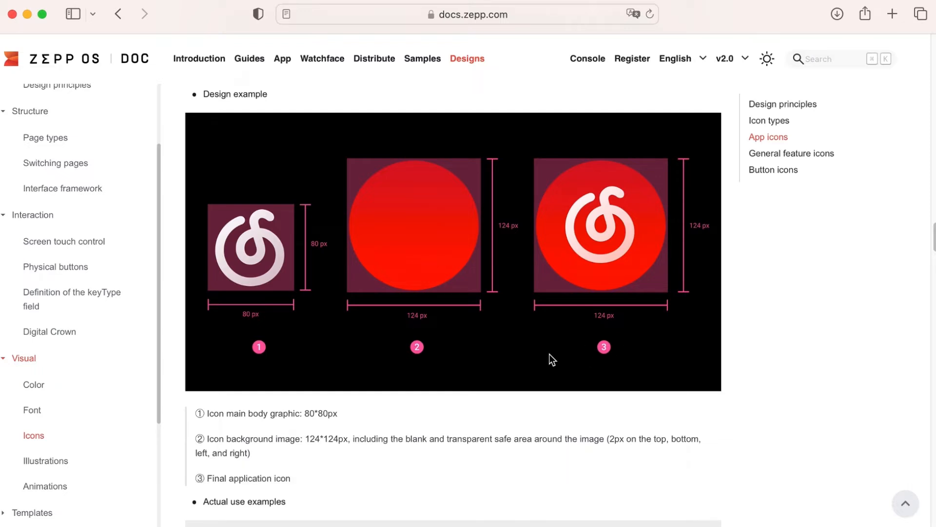
pyautogui.moveTo(376, 290)
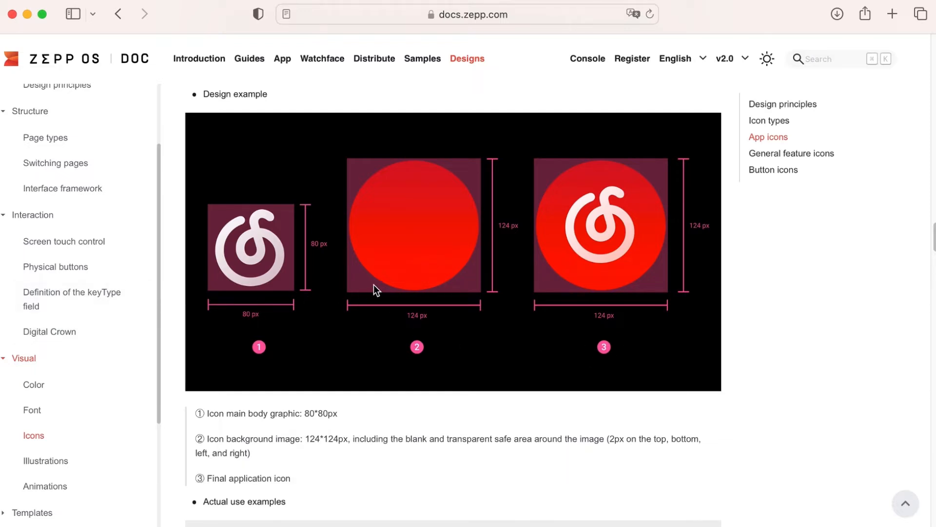
pyautogui.moveTo(228, 326)
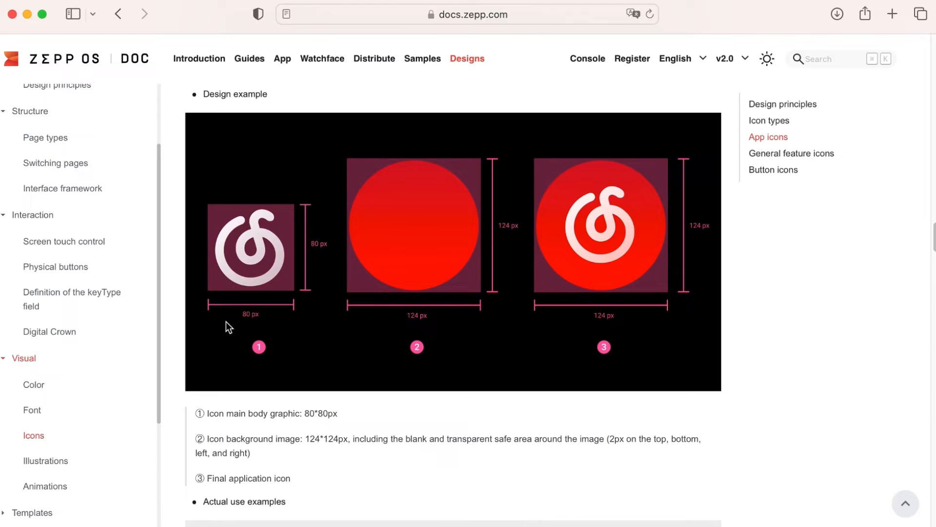
pyautogui.scroll(-3)
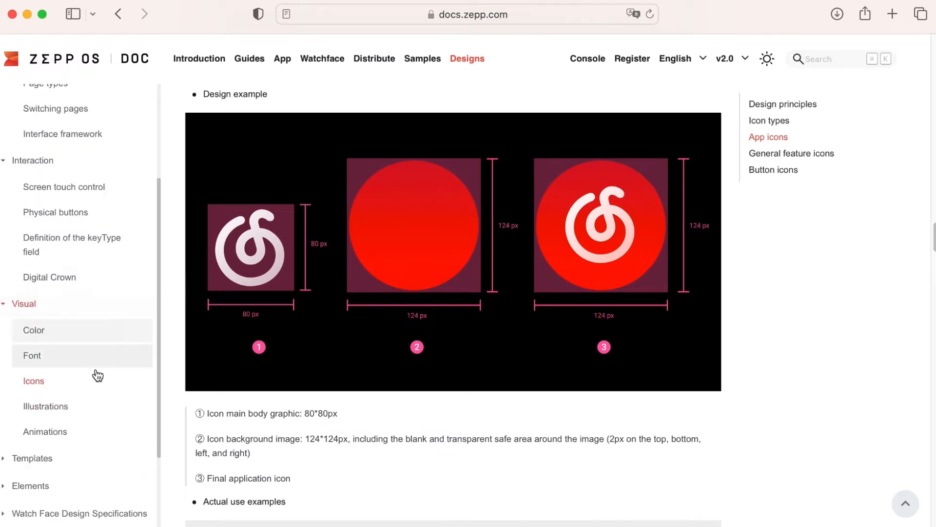
# - Skim Illustrations, read Animations down to Icon animations, and expand the Templates category
pyautogui.click(46, 406)
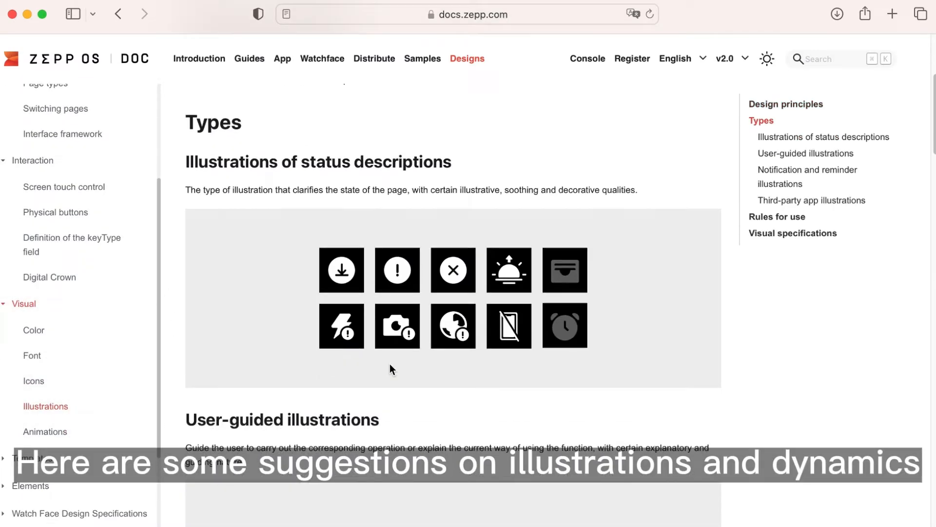
pyautogui.scroll(-3)
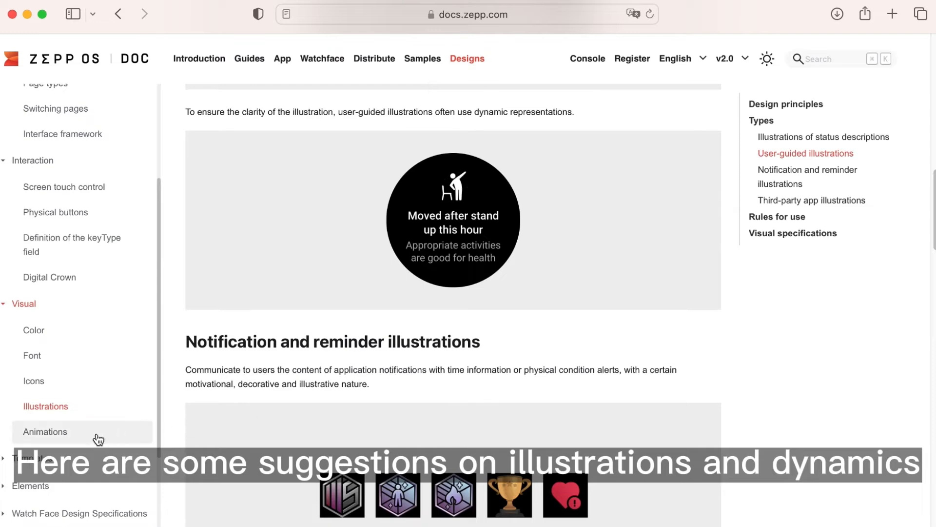
pyautogui.click(45, 431)
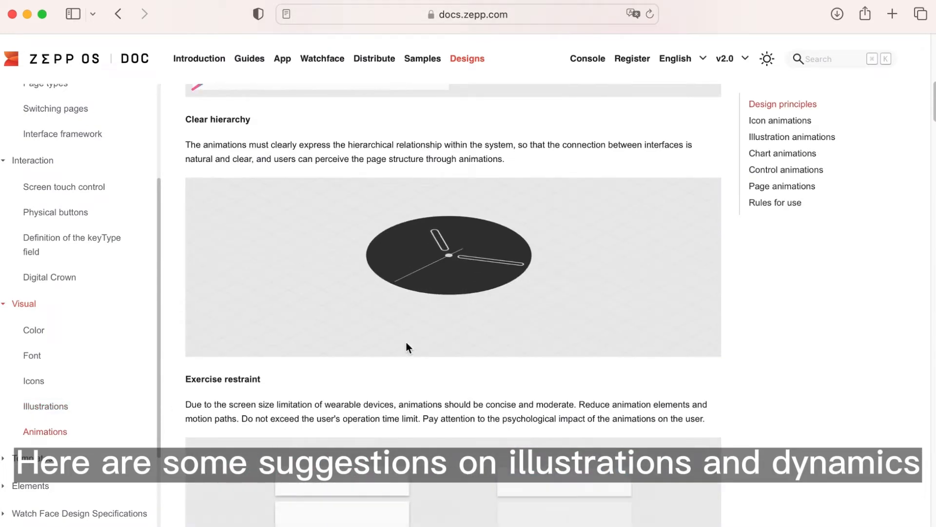
pyautogui.scroll(-3)
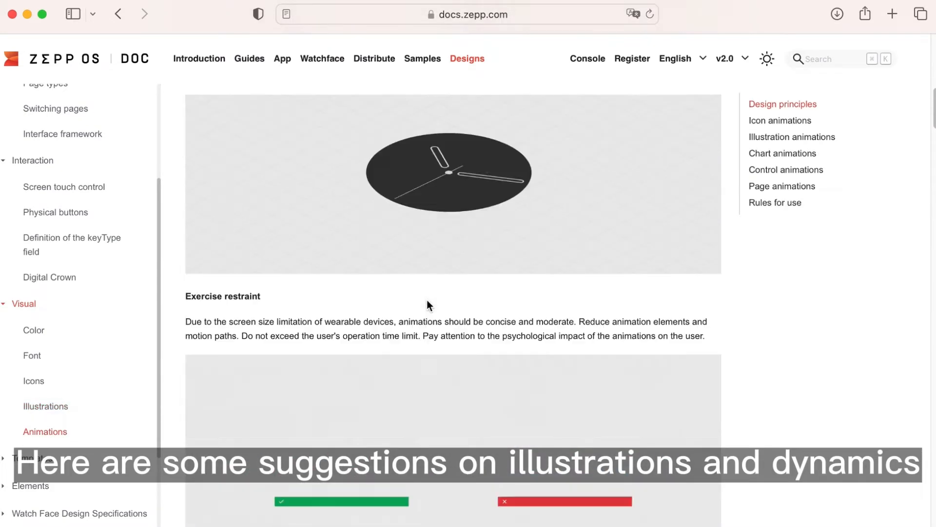
pyautogui.scroll(-3)
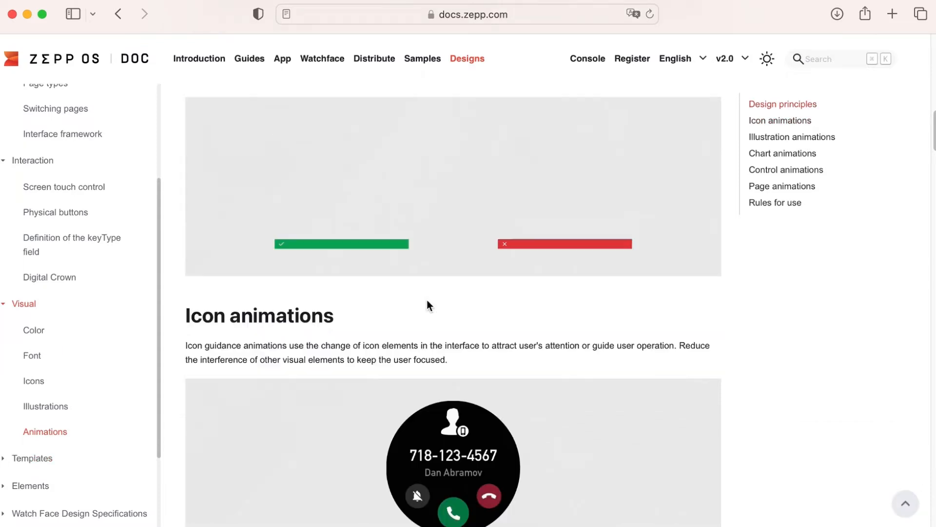
pyautogui.scroll(-3)
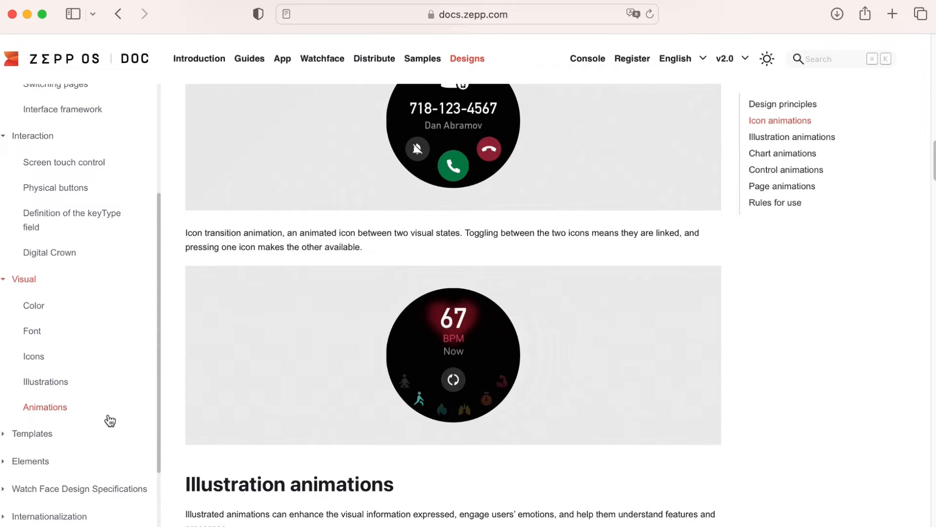
pyautogui.click(31, 433)
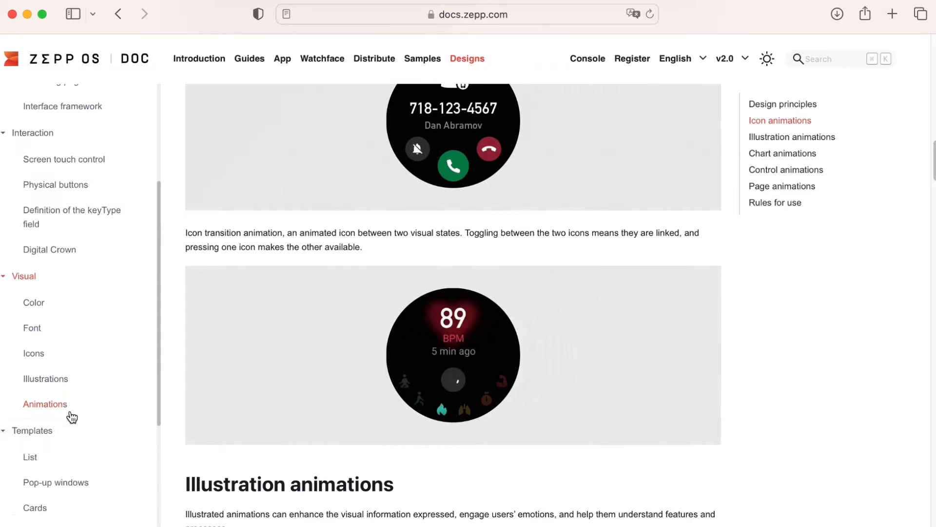
# - Browse the List, Pop-up windows, Cards and Empty pages template guidelines
pyautogui.click(29, 457)
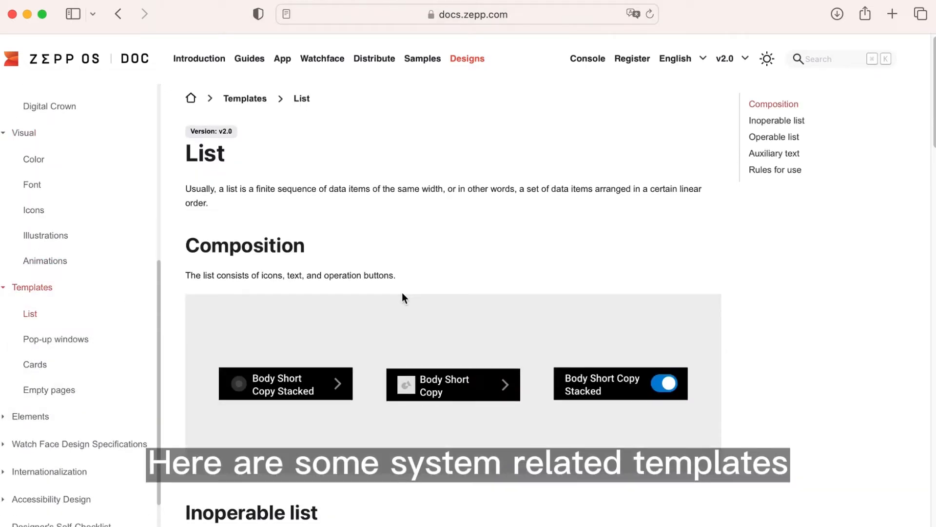
pyautogui.scroll(-3)
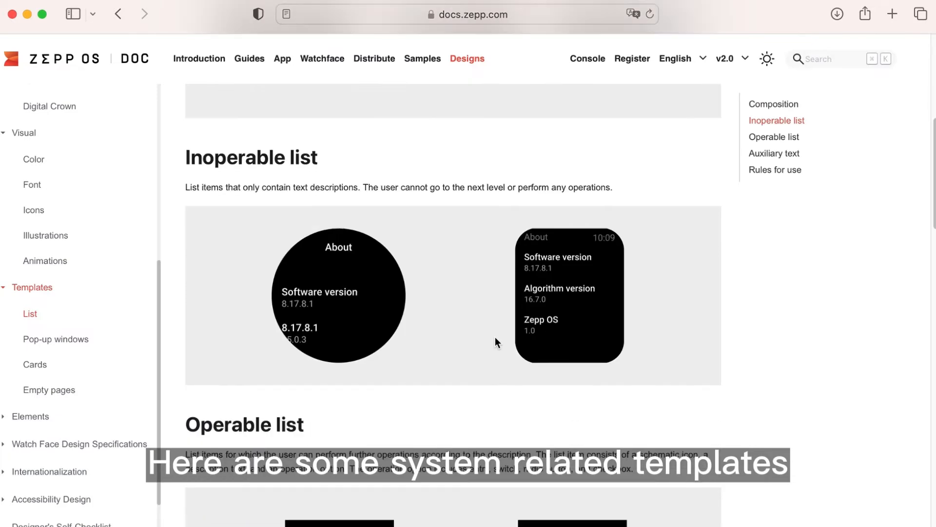
pyautogui.scroll(-3)
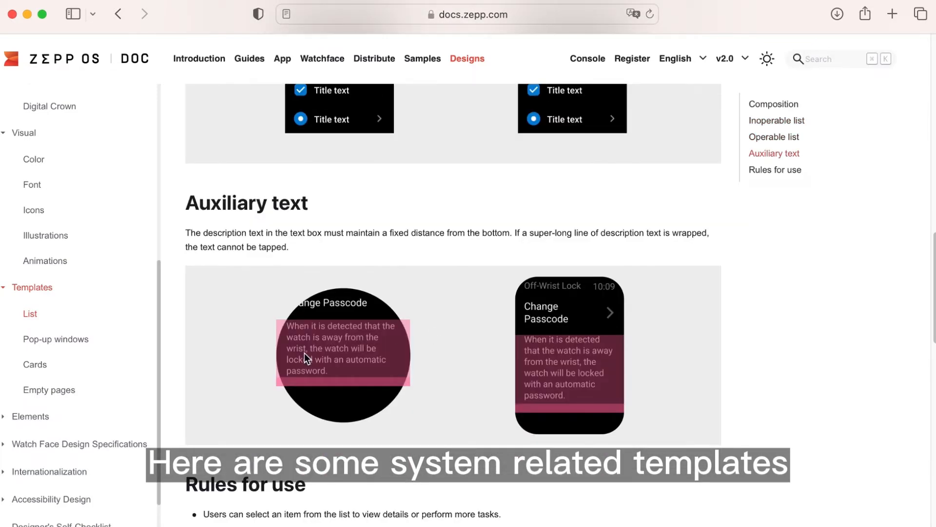
pyautogui.click(56, 339)
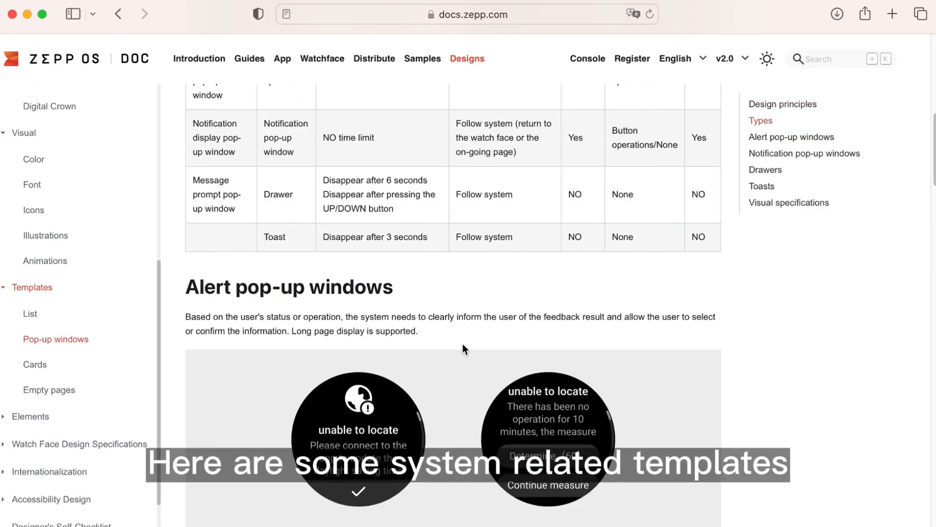
pyautogui.click(35, 363)
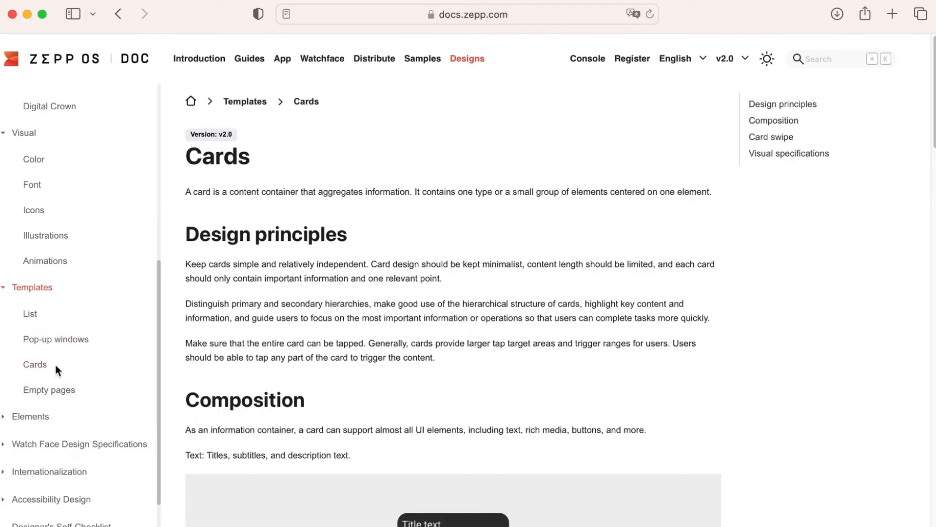
pyautogui.scroll(-3)
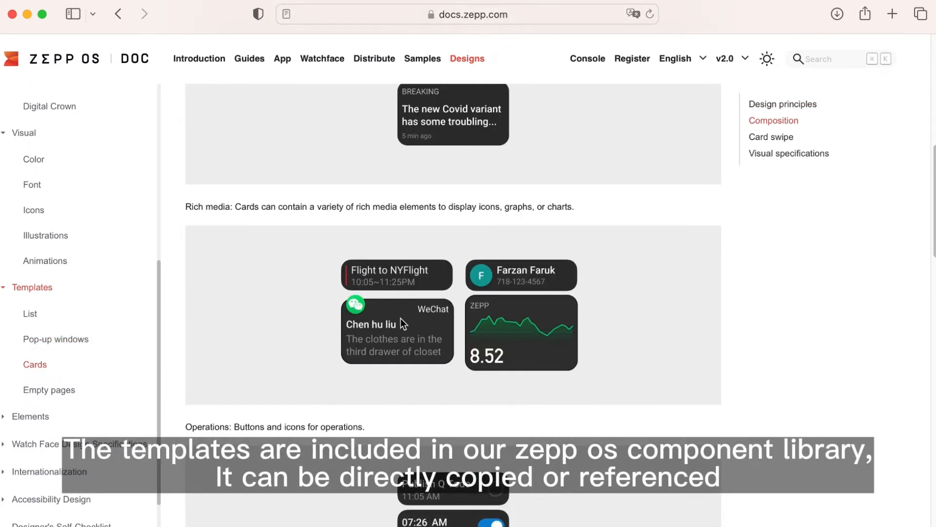
pyautogui.click(49, 389)
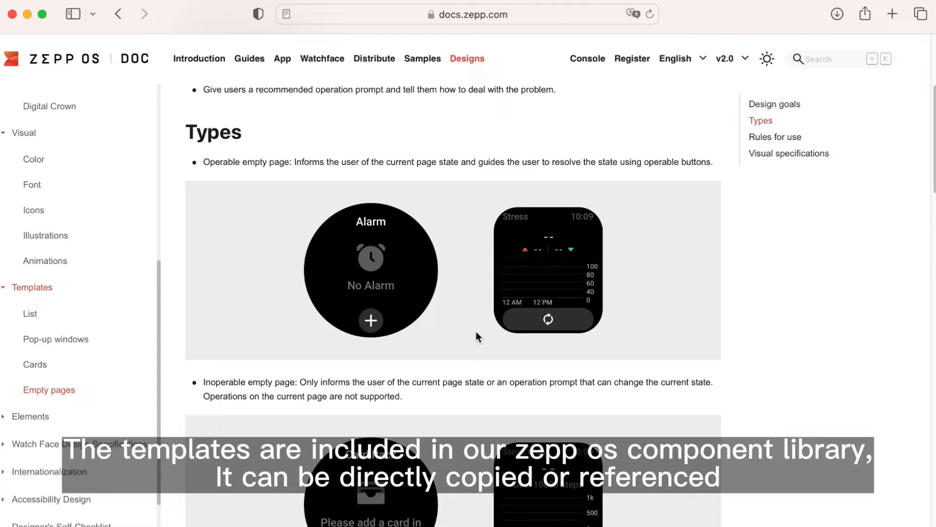
pyautogui.scroll(-3)
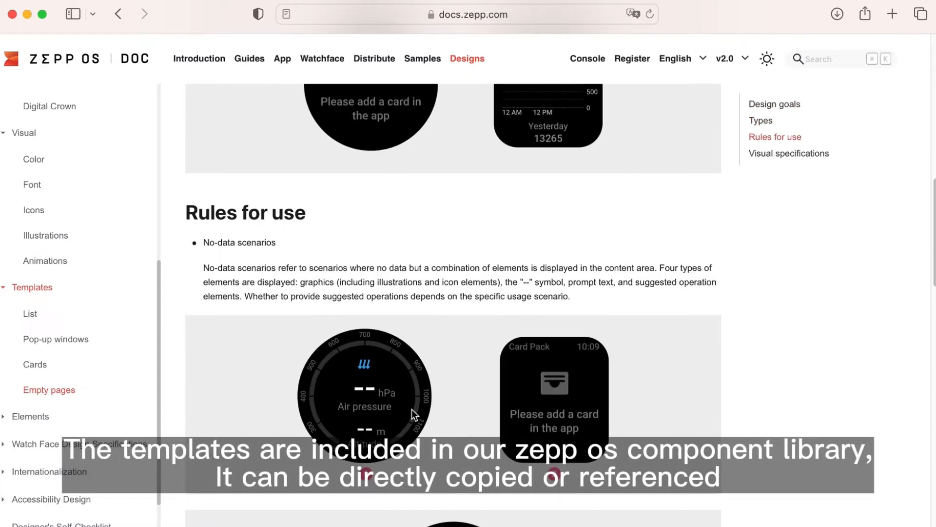
# - Expand the Elements category and view the Text element guidelines
pyautogui.click(30, 417)
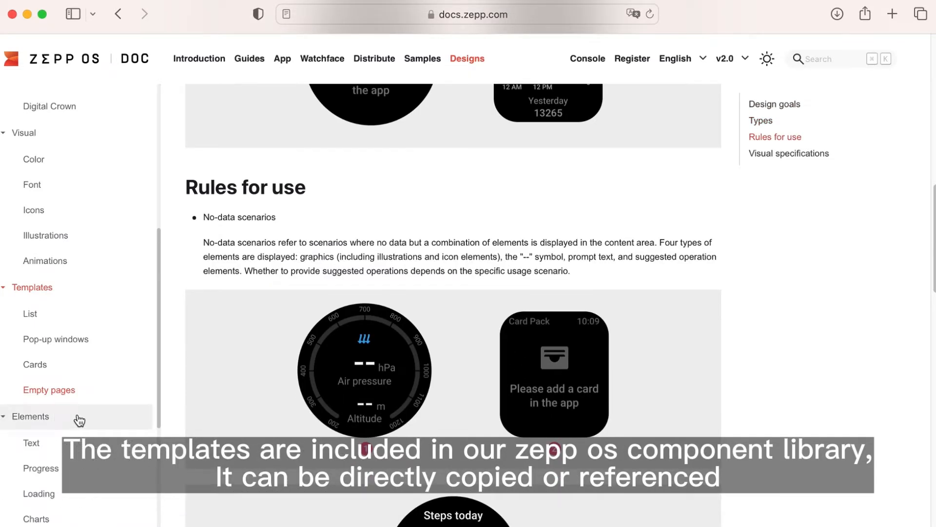
pyautogui.scroll(-3)
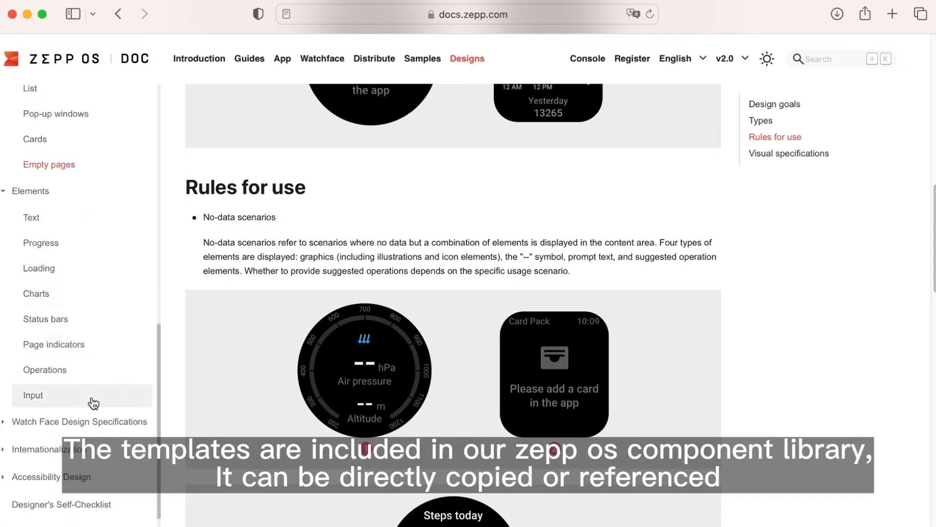
pyautogui.click(31, 220)
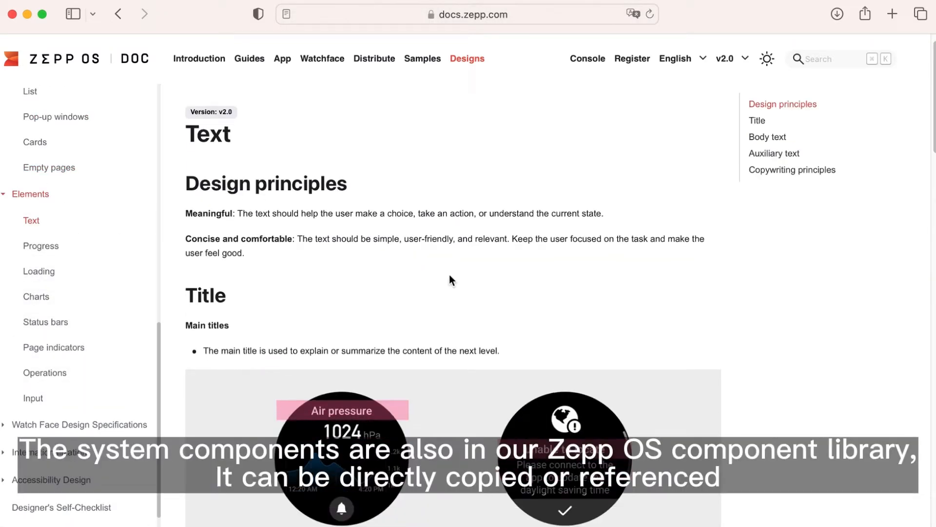
# - Browse the Progress, Loading and Page indicators element guidelines
pyautogui.scroll(-3)
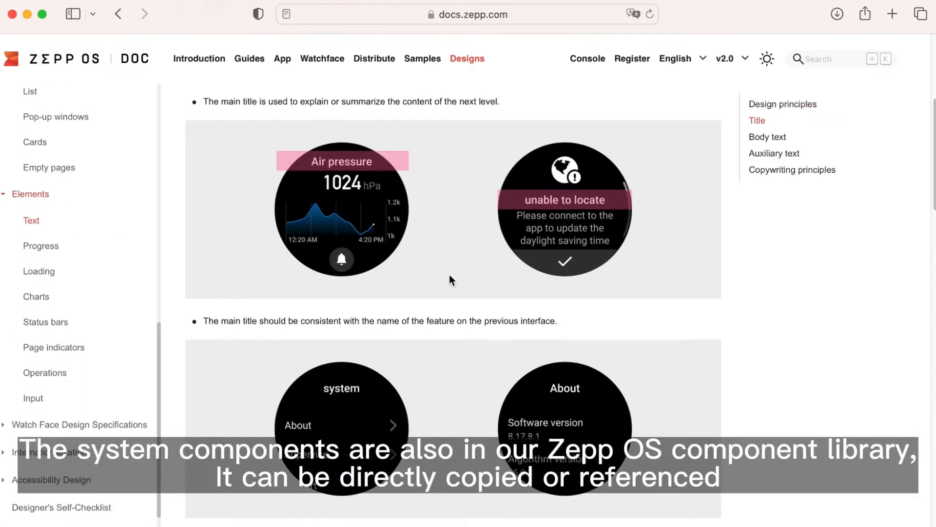
pyautogui.scroll(-3)
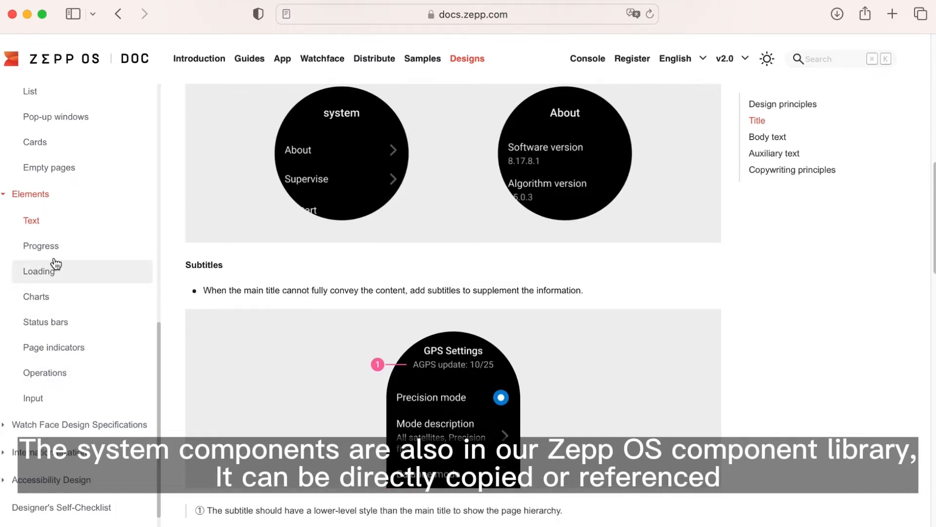
pyautogui.click(41, 245)
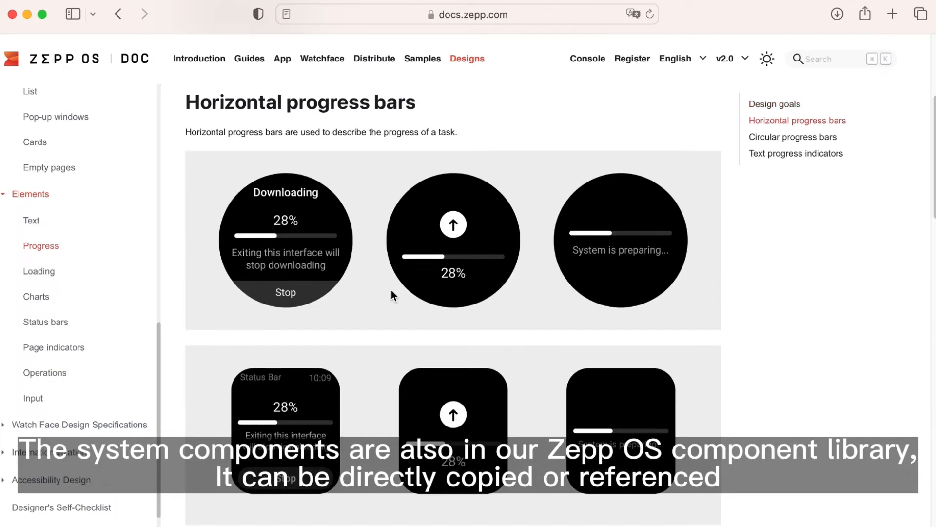
pyautogui.click(38, 272)
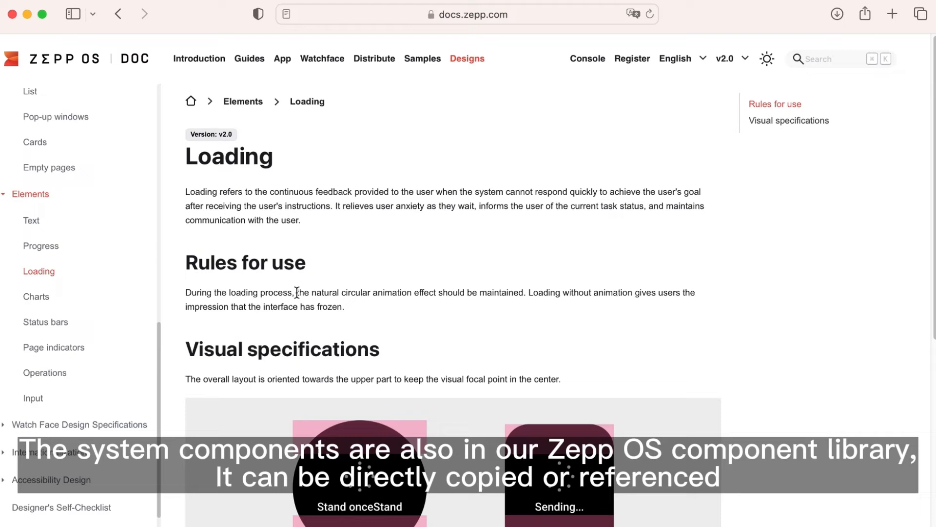
pyautogui.scroll(-3)
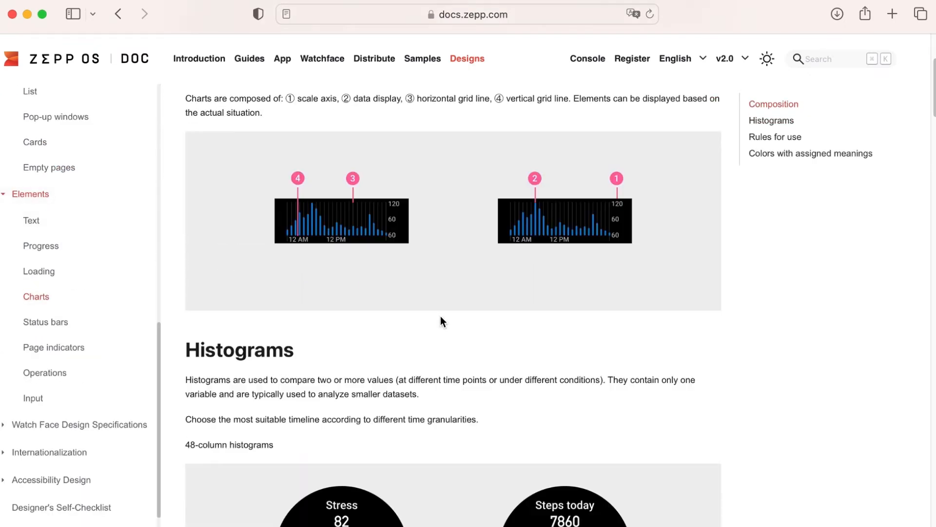
pyautogui.scroll(-3)
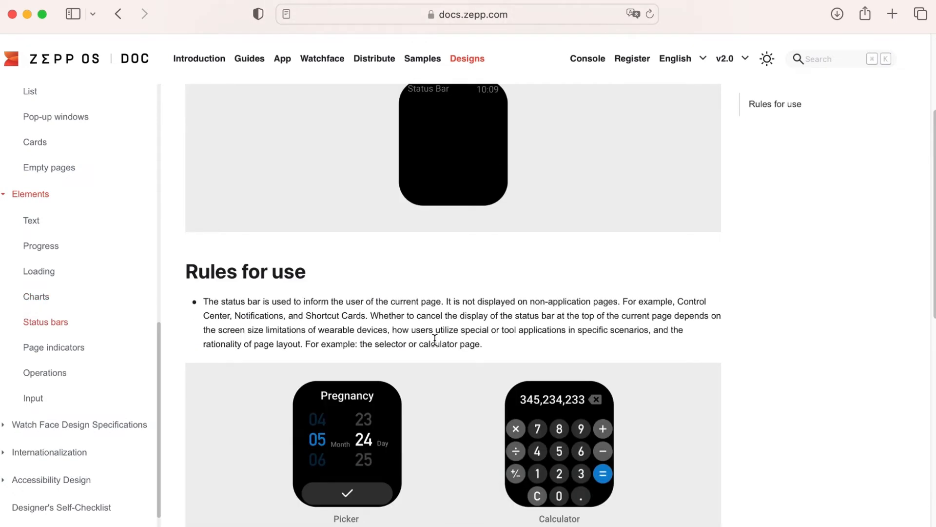
pyautogui.click(53, 348)
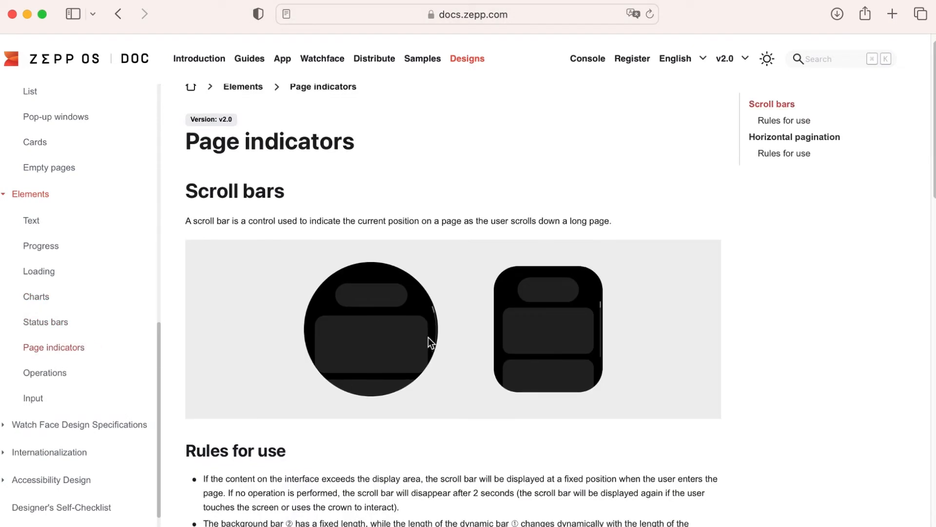
pyautogui.scroll(-3)
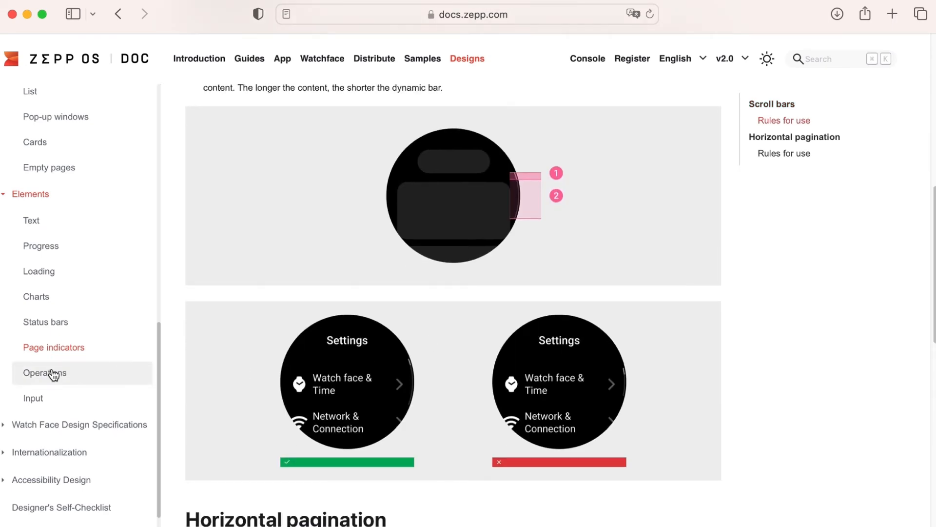
# - View the Operations and Input elements, then the Watch Face Design Specifications introduction
pyautogui.click(44, 373)
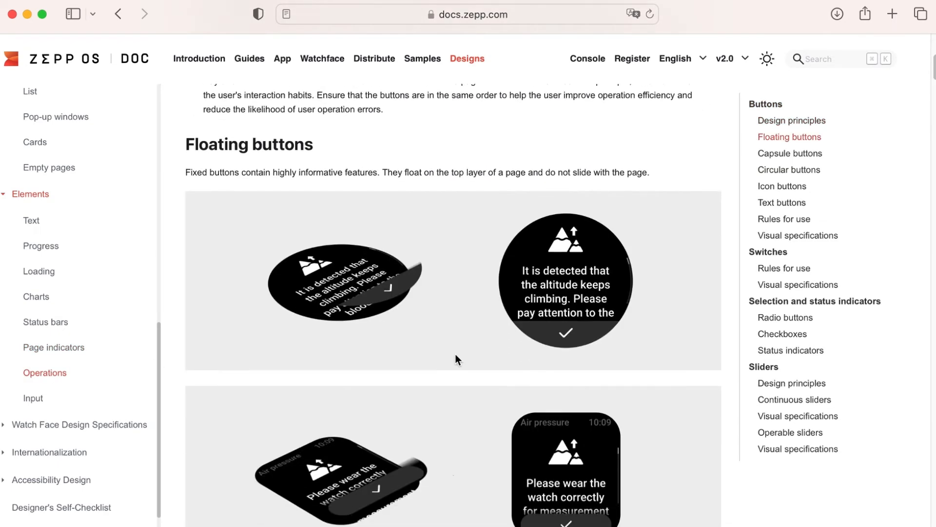
pyautogui.click(34, 398)
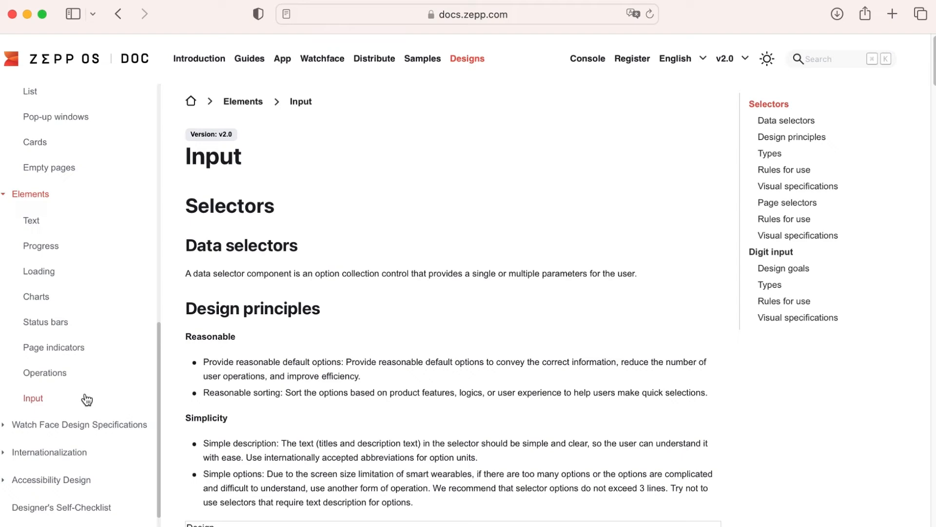
pyautogui.scroll(-3)
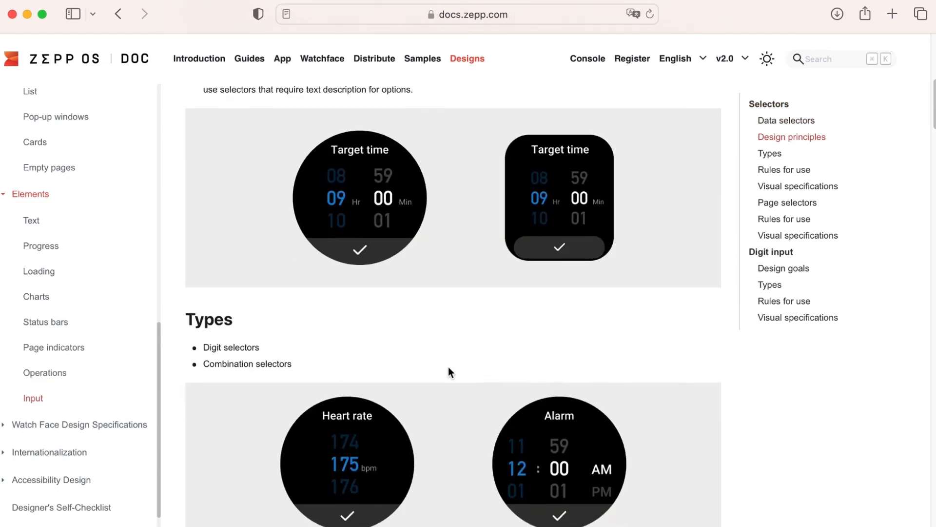
pyautogui.scroll(-3)
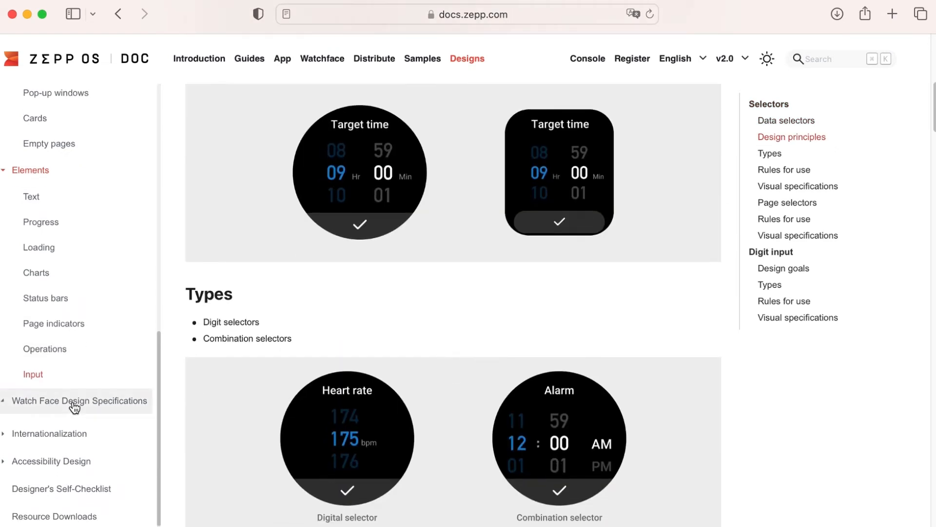
pyautogui.click(76, 401)
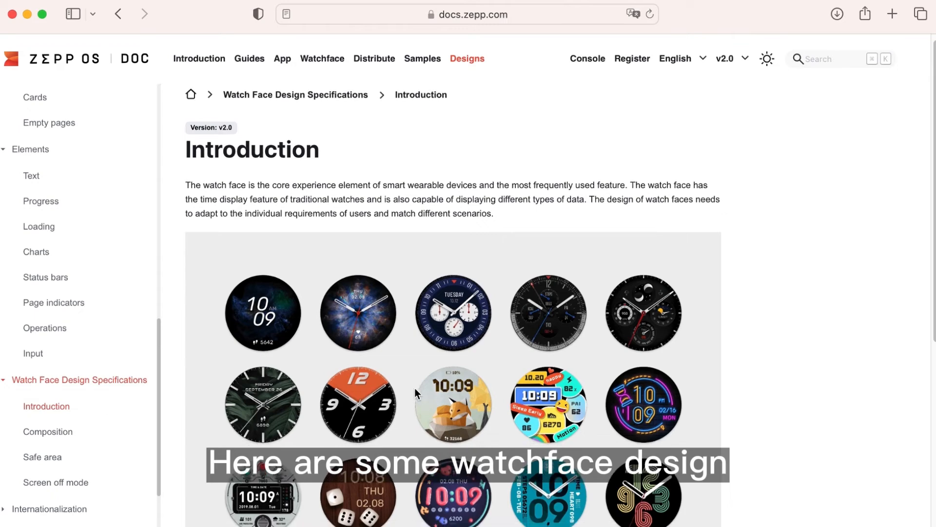
# - Go through the watch face Composition, Safe area and Screen off mode pages
pyautogui.click(47, 431)
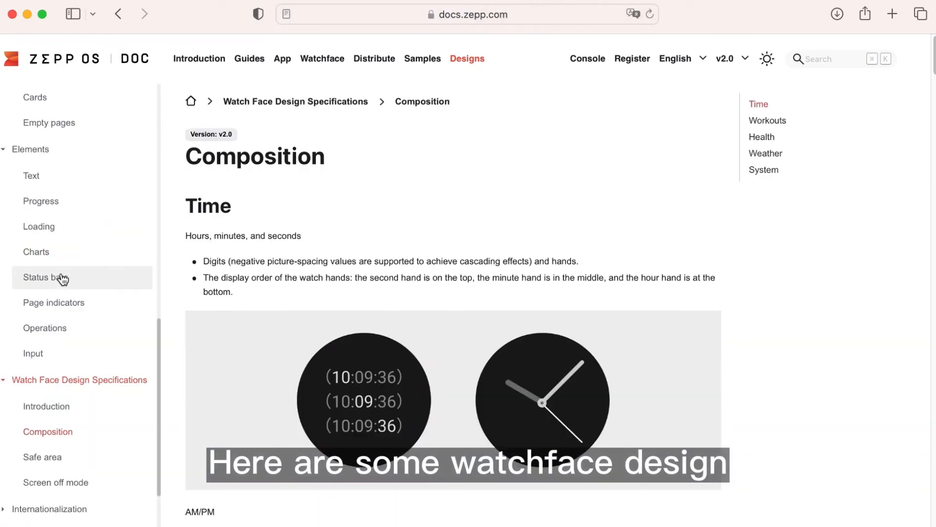
pyautogui.scroll(-3)
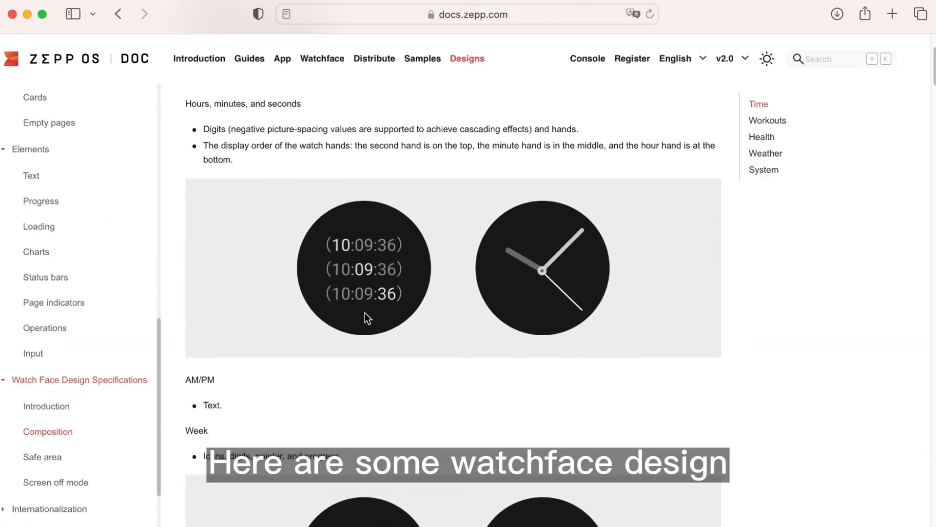
pyautogui.scroll(-3)
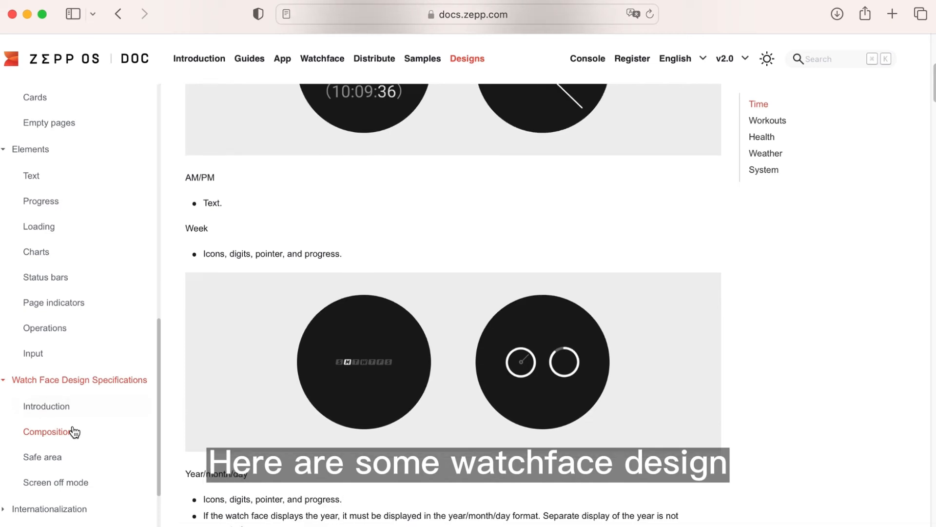
pyautogui.click(42, 456)
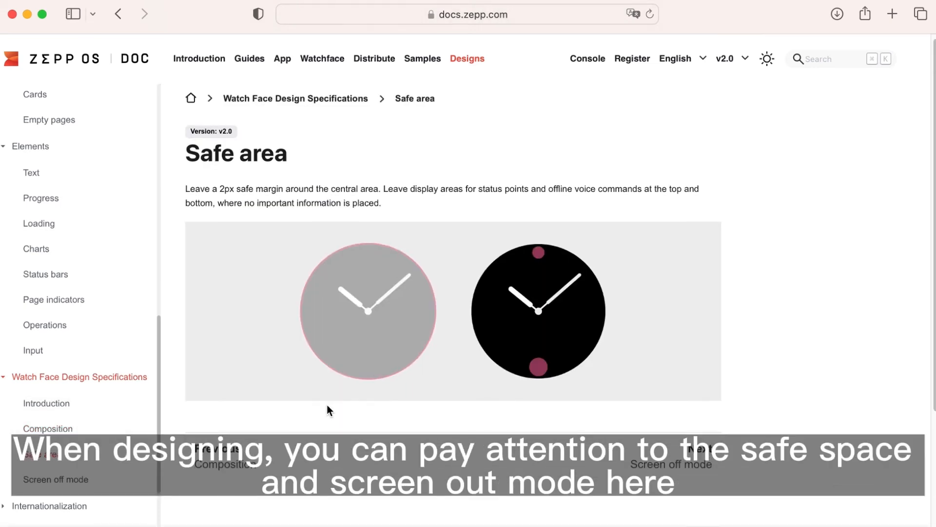
pyautogui.click(55, 471)
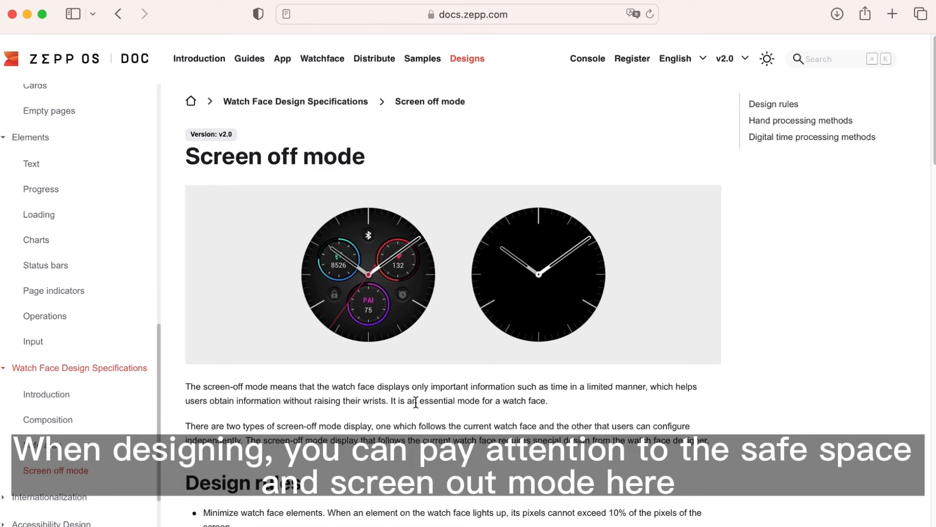
pyautogui.scroll(-3)
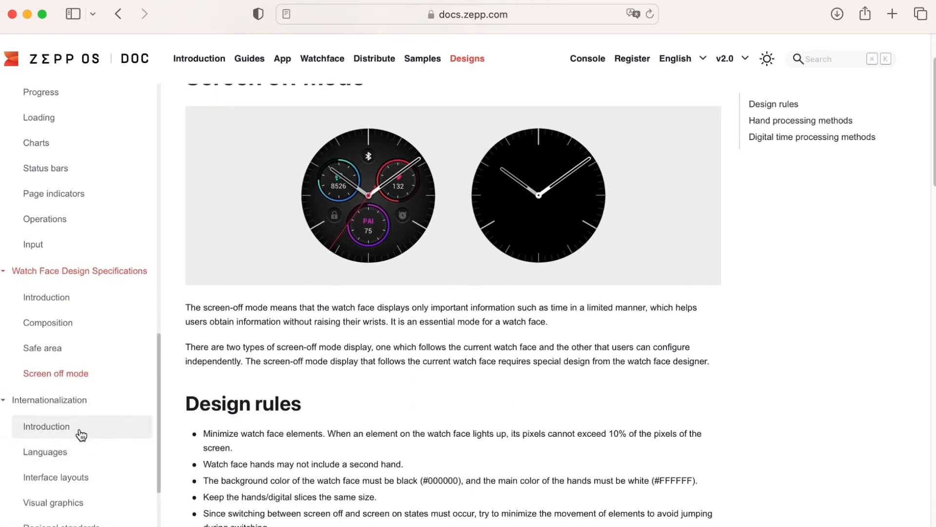
# - View the Internationalization Languages page down to its units table
pyautogui.click(45, 452)
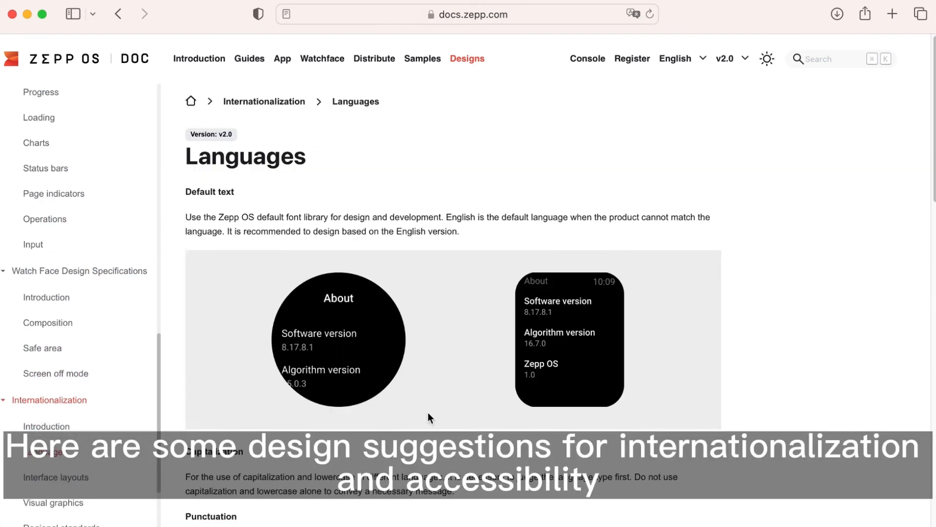
pyautogui.scroll(-3)
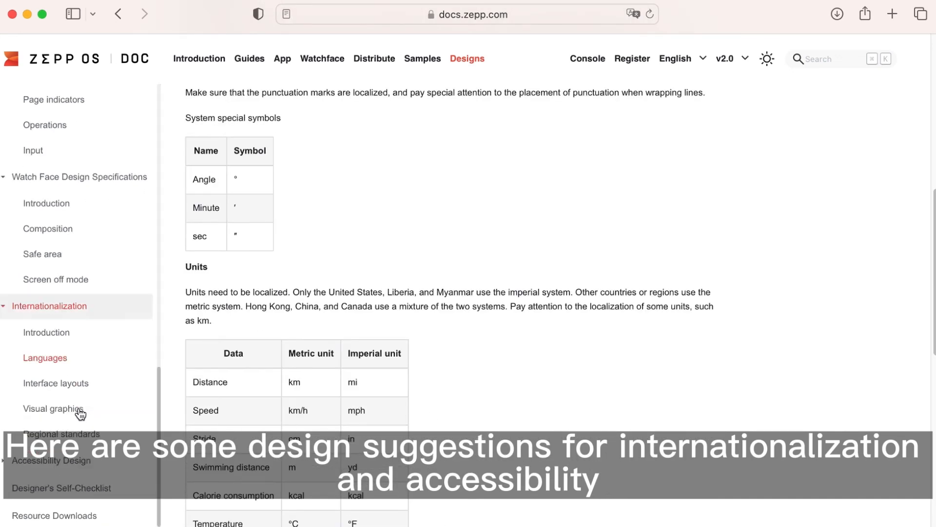
pyautogui.scroll(-3)
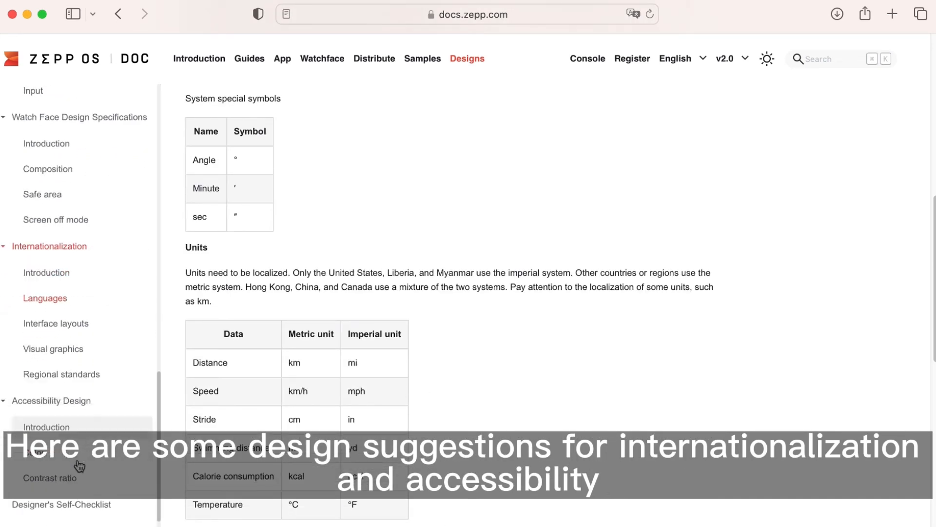
# - Scroll through the Designer's Self-Checklist requirements table
pyautogui.click(60, 504)
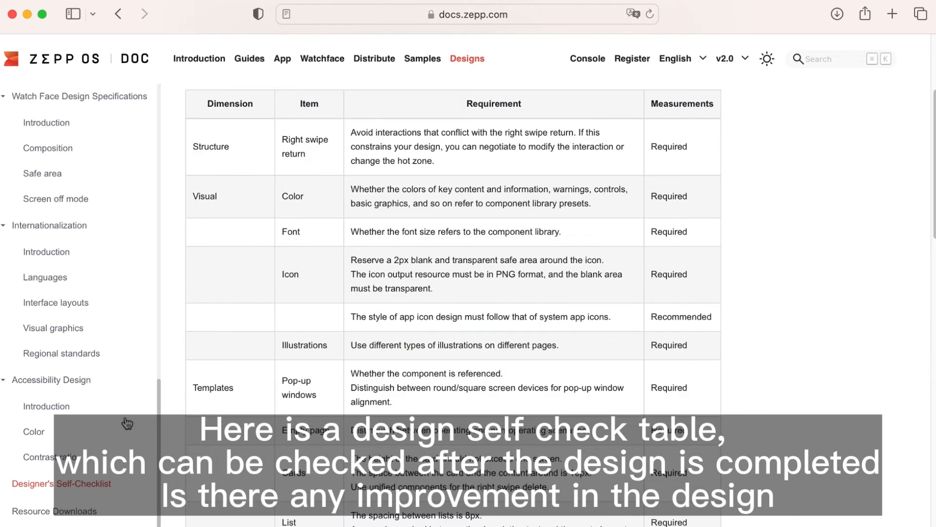
pyautogui.scroll(-3)
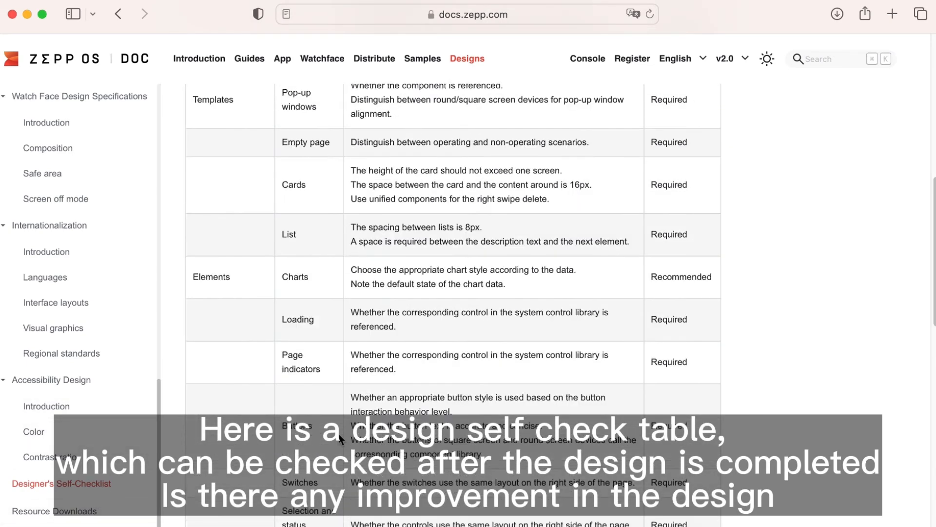
pyautogui.scroll(-3)
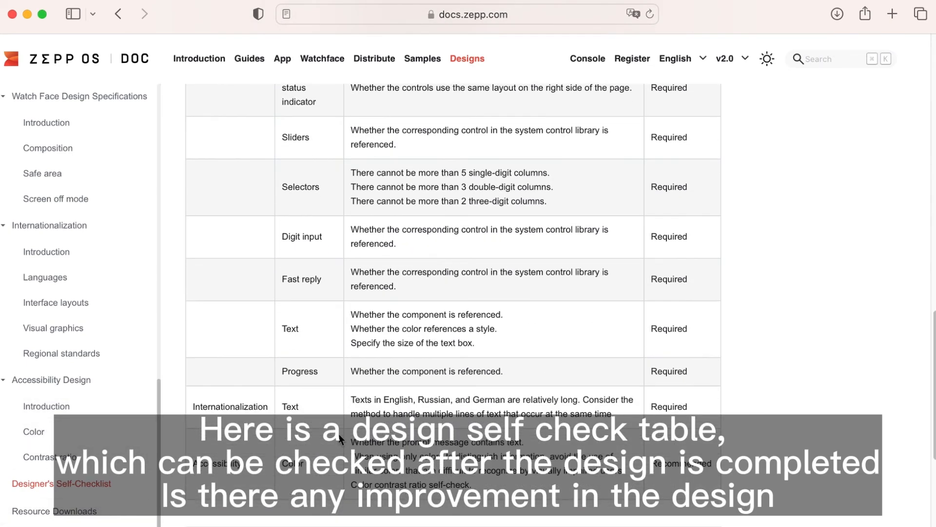
pyautogui.scroll(3)
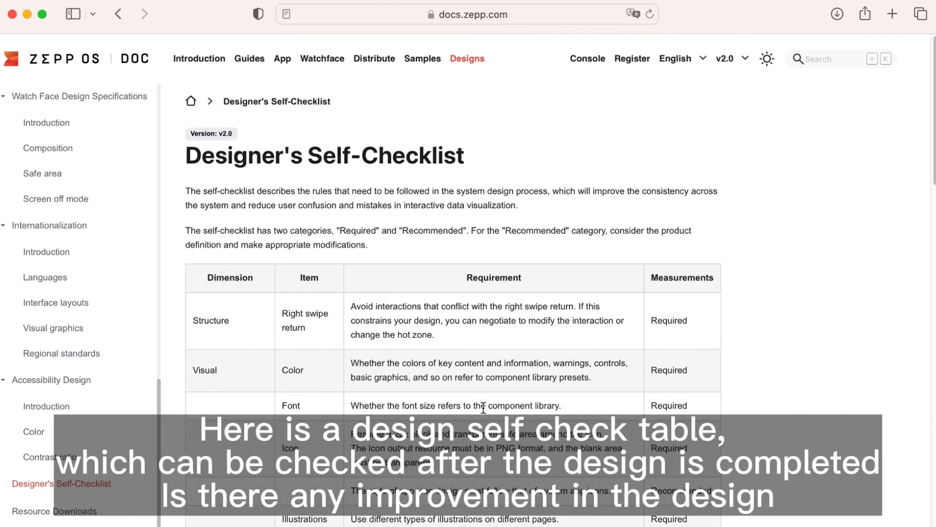
pyautogui.moveTo(283, 201)
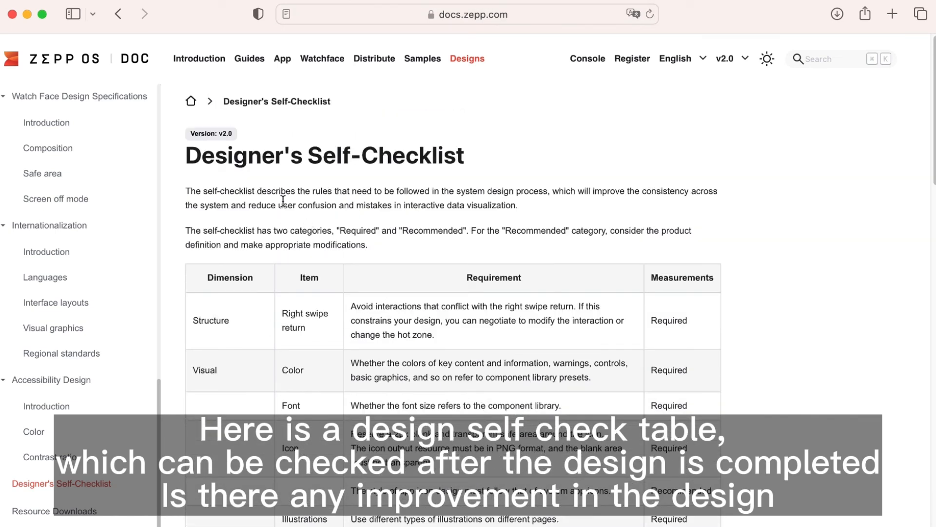
pyautogui.moveTo(591, 320)
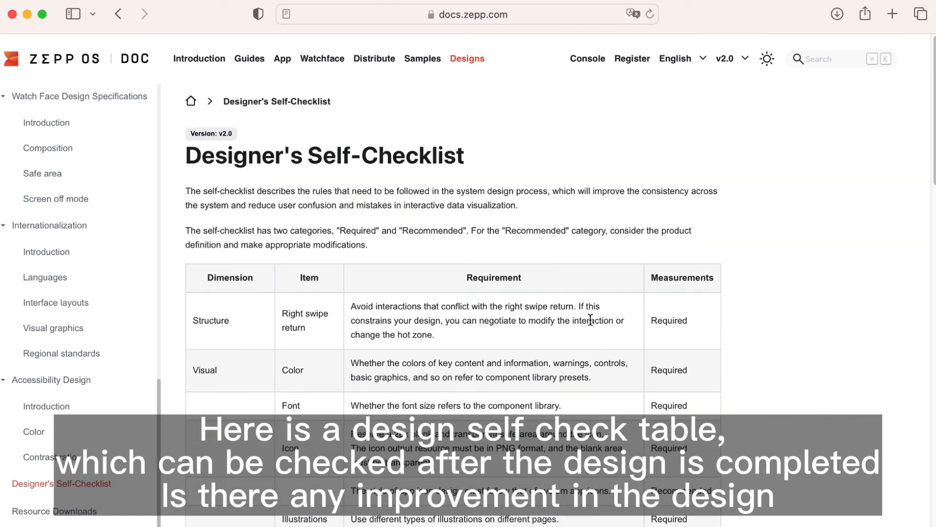
pyautogui.scroll(3)
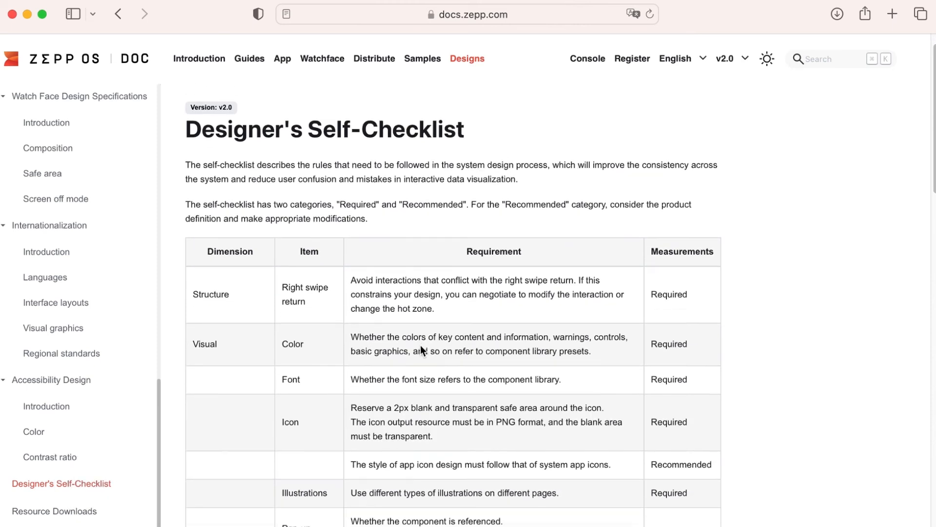
pyautogui.scroll(-3)
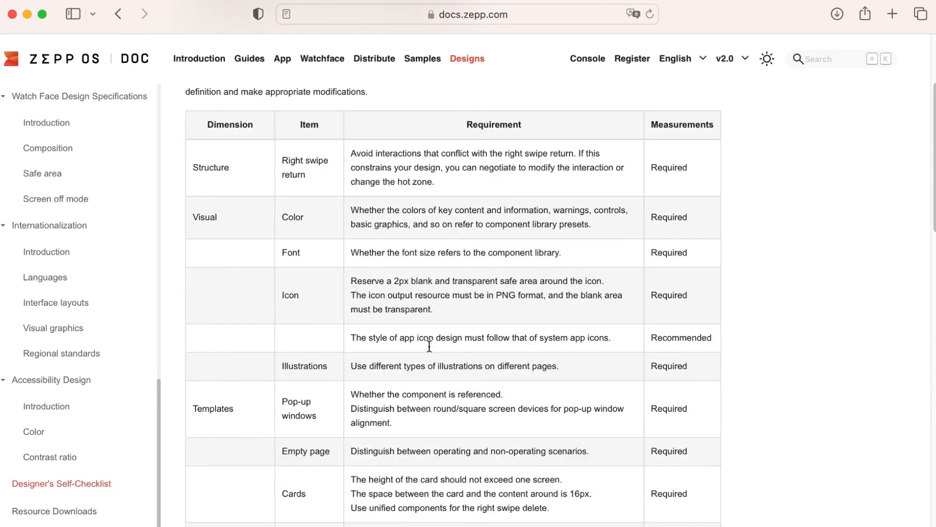
pyautogui.scroll(-3)
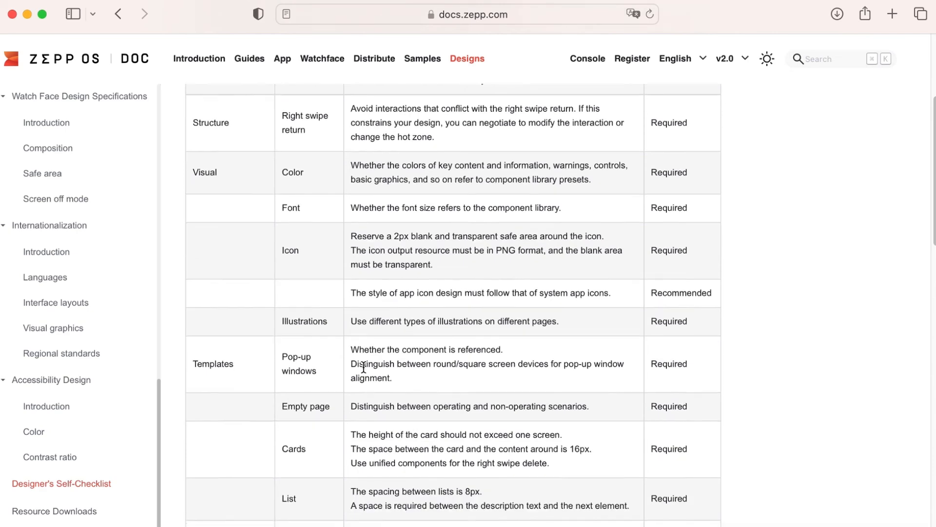
pyautogui.scroll(-3)
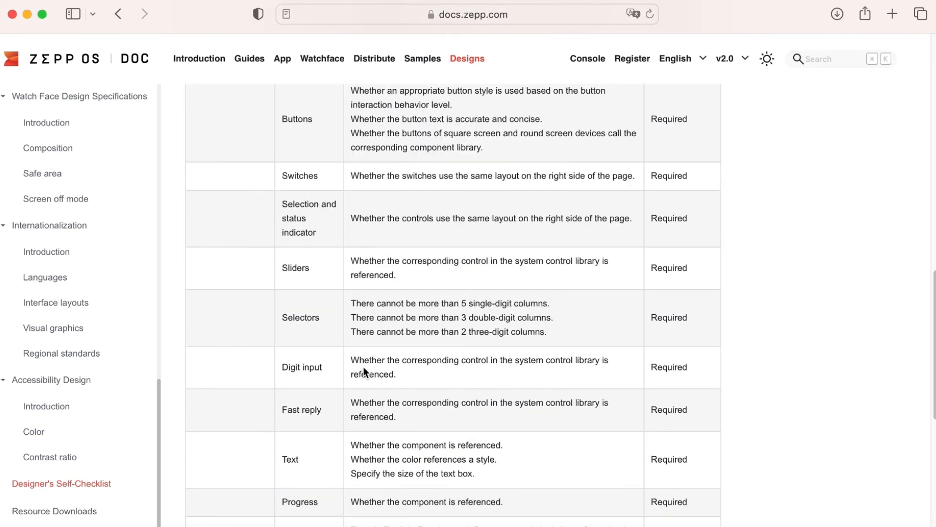
pyautogui.scroll(-3)
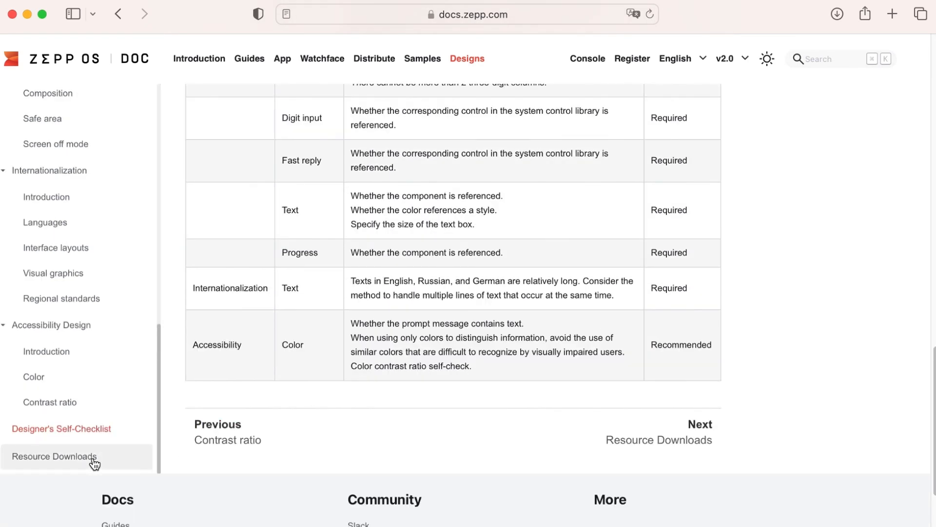
# - Move to the Resource Downloads page of fonts and design component libraries
pyautogui.click(53, 456)
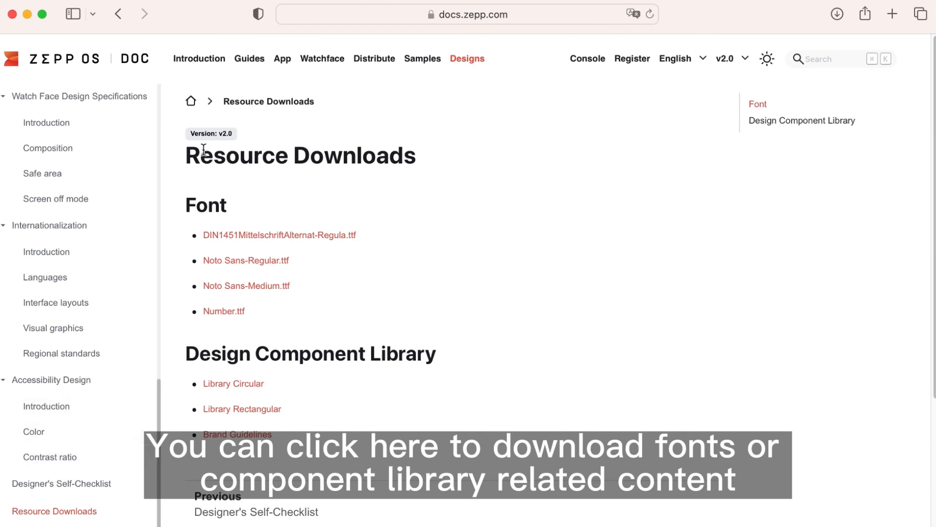